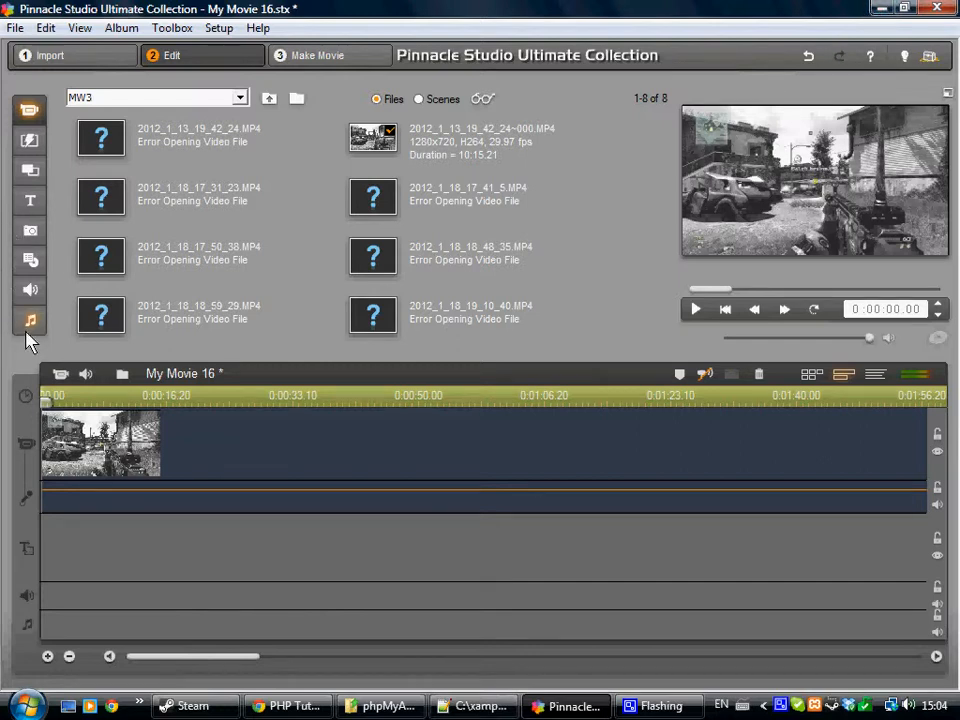
mouse_move(40, 133)
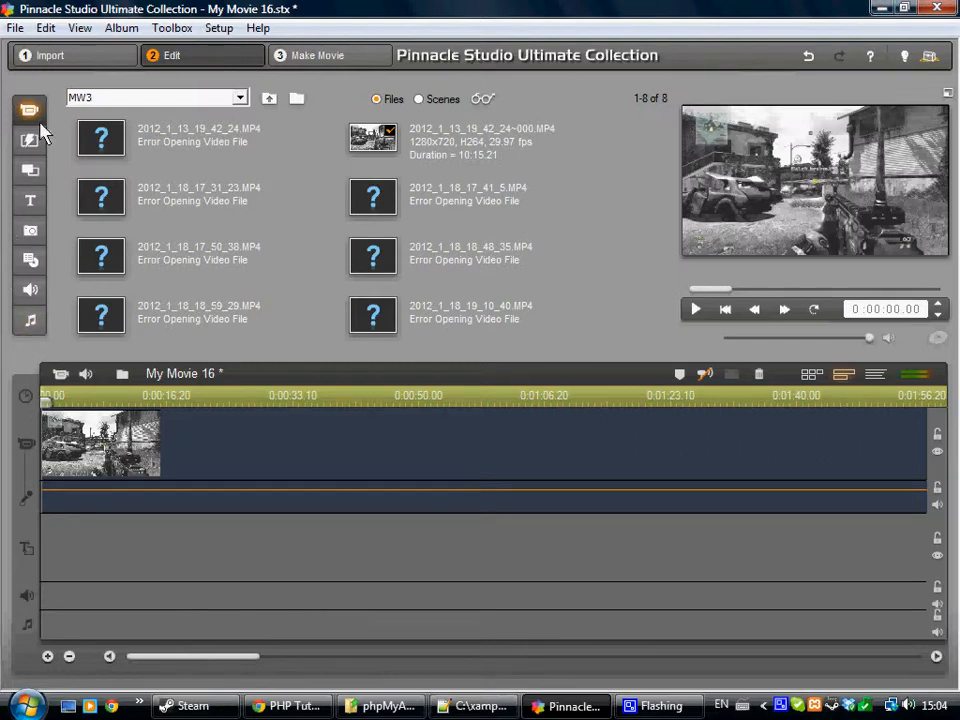
mouse_move(390, 197)
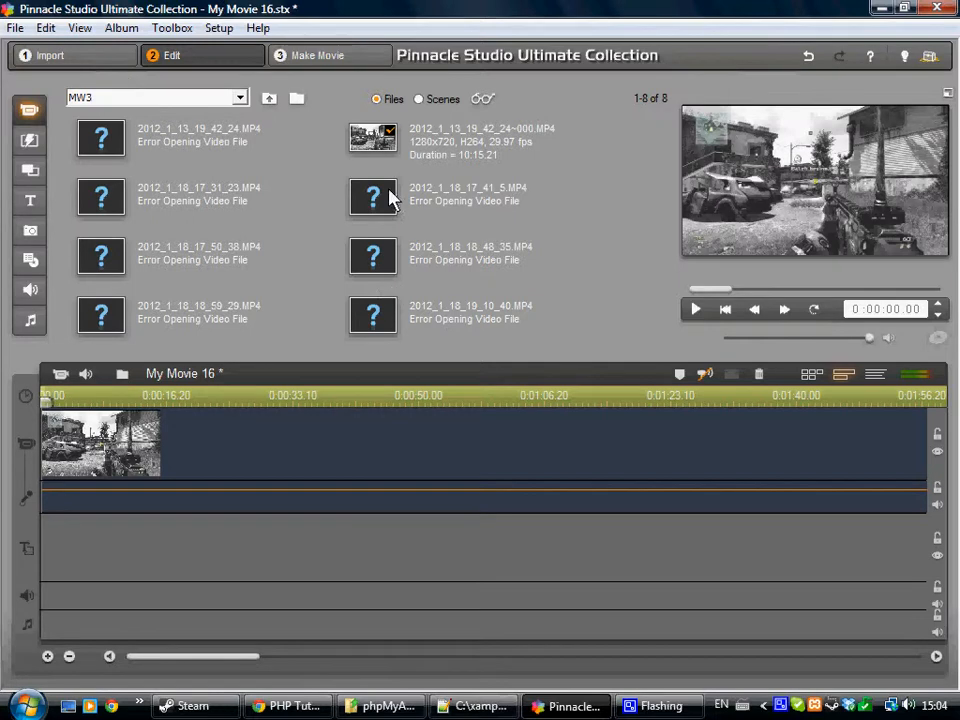
mouse_move(50, 430)
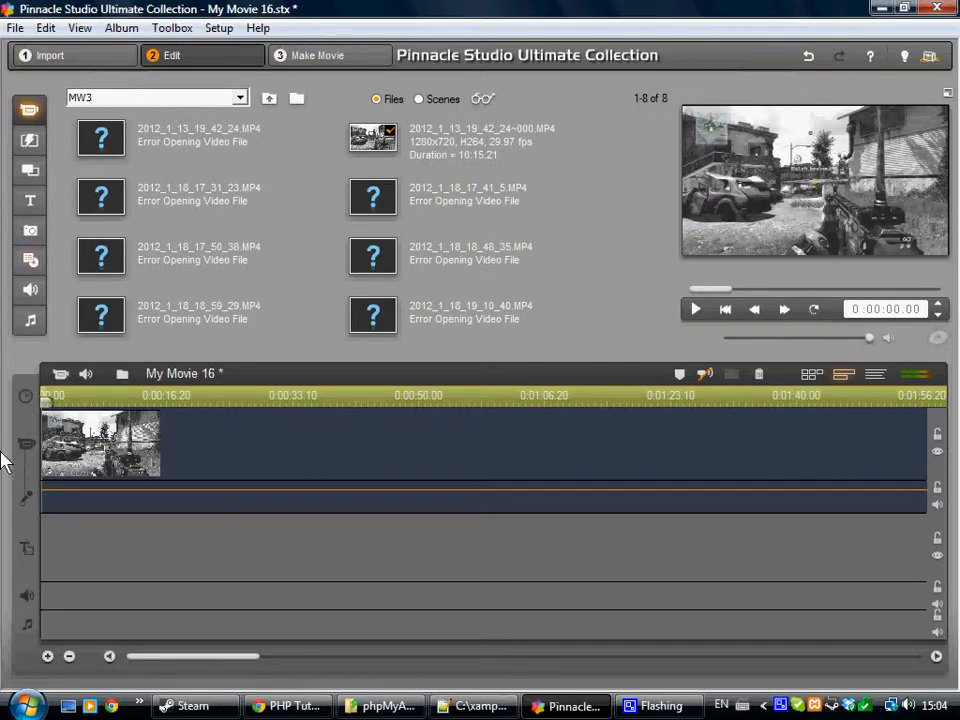
mouse_move(449, 481)
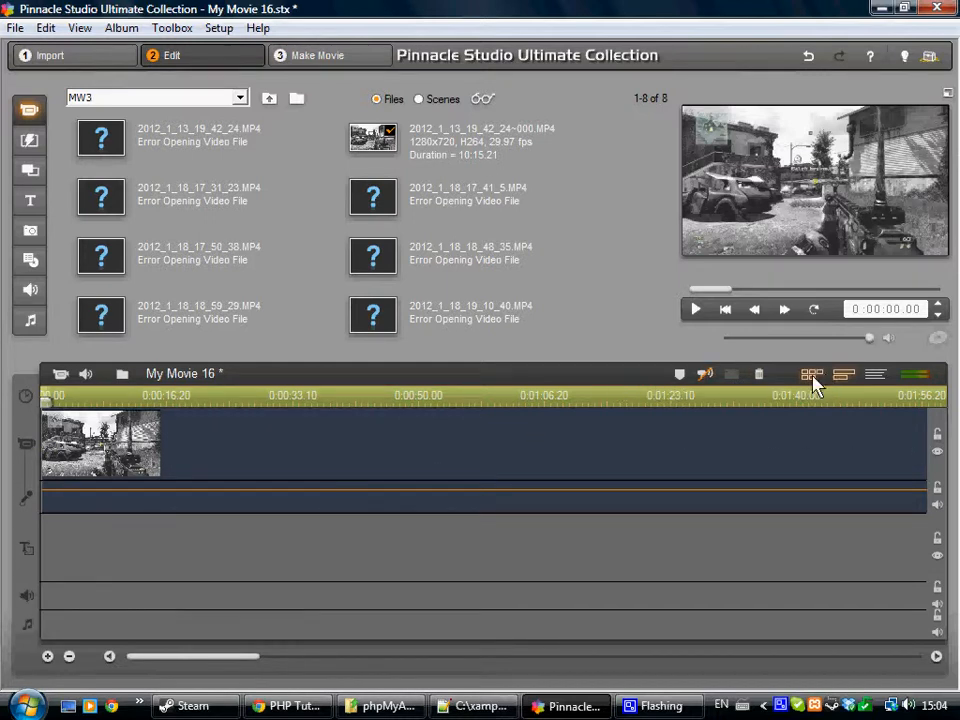
Step: Switch the movie between storyboard, timeline and text clip-list views
left_click(811, 374)
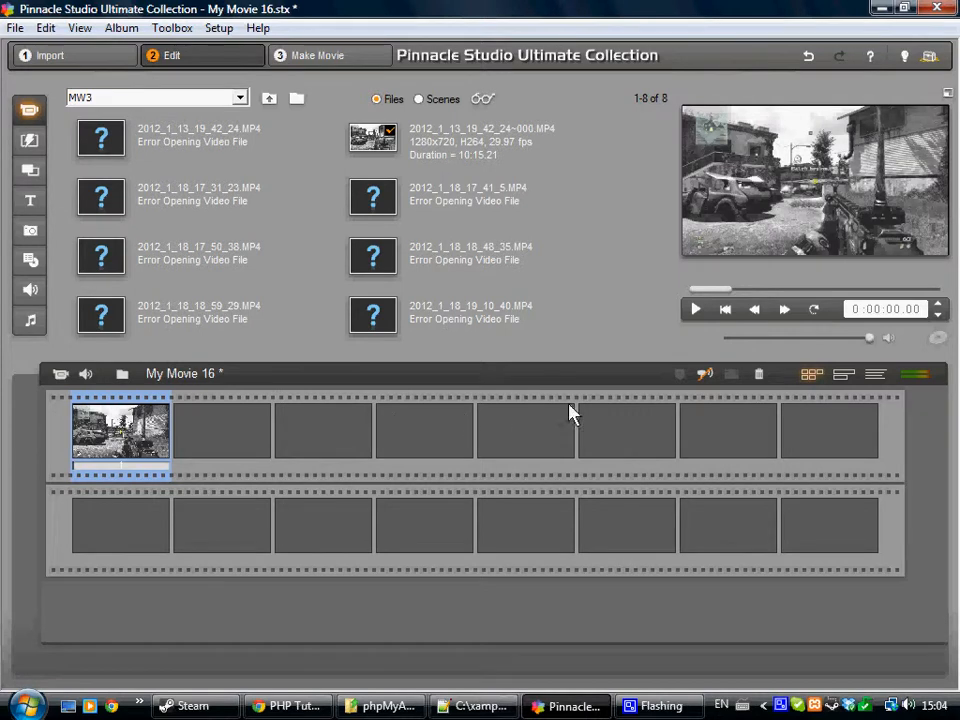
mouse_move(491, 437)
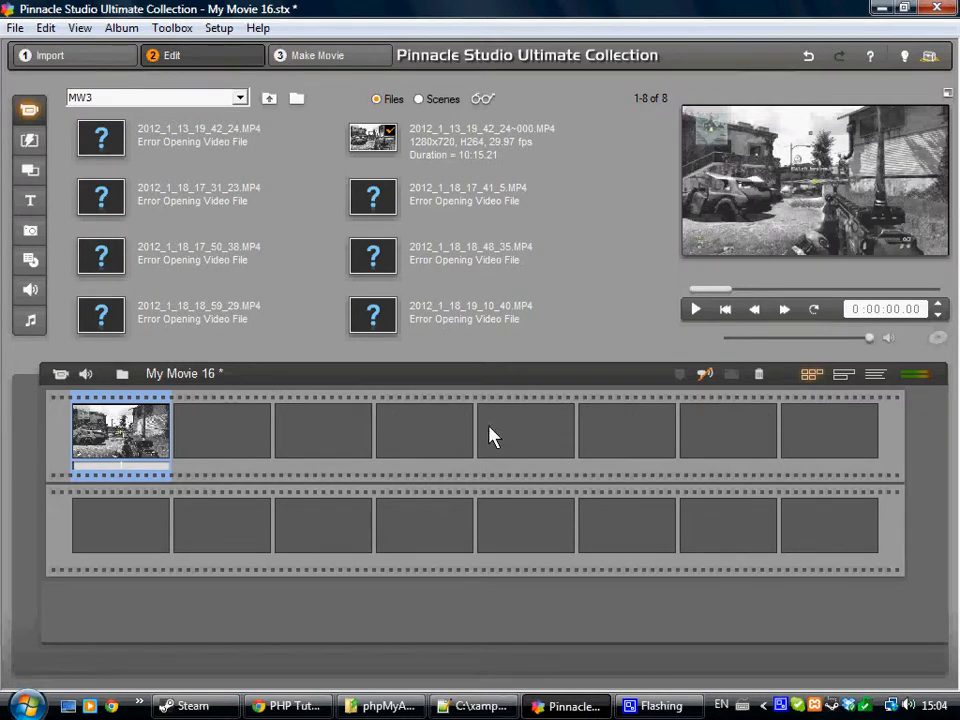
mouse_move(660, 435)
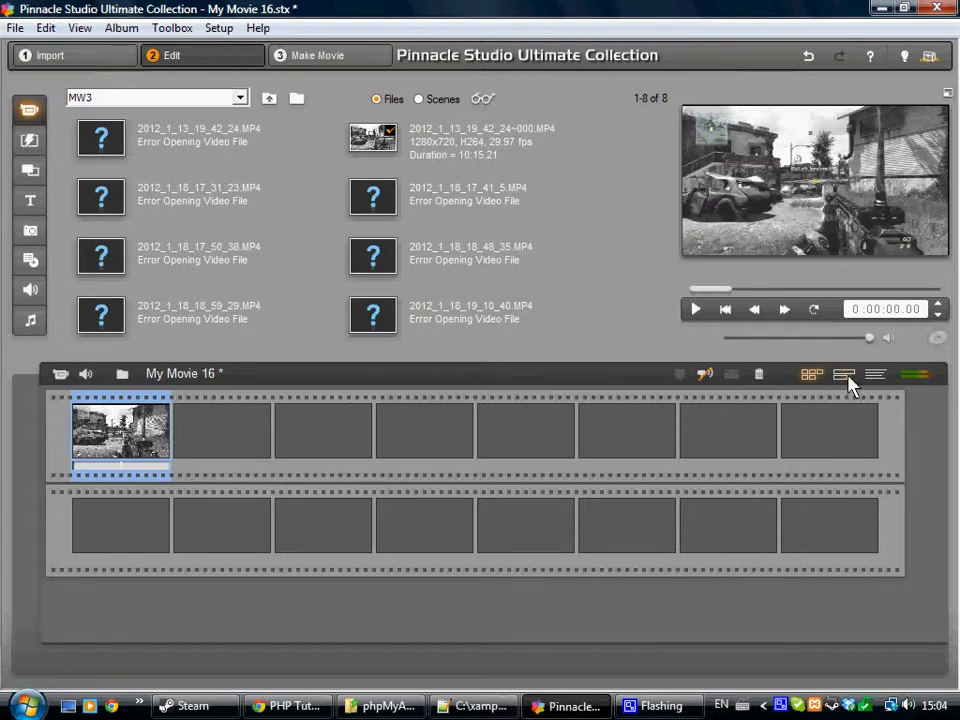
left_click(875, 374)
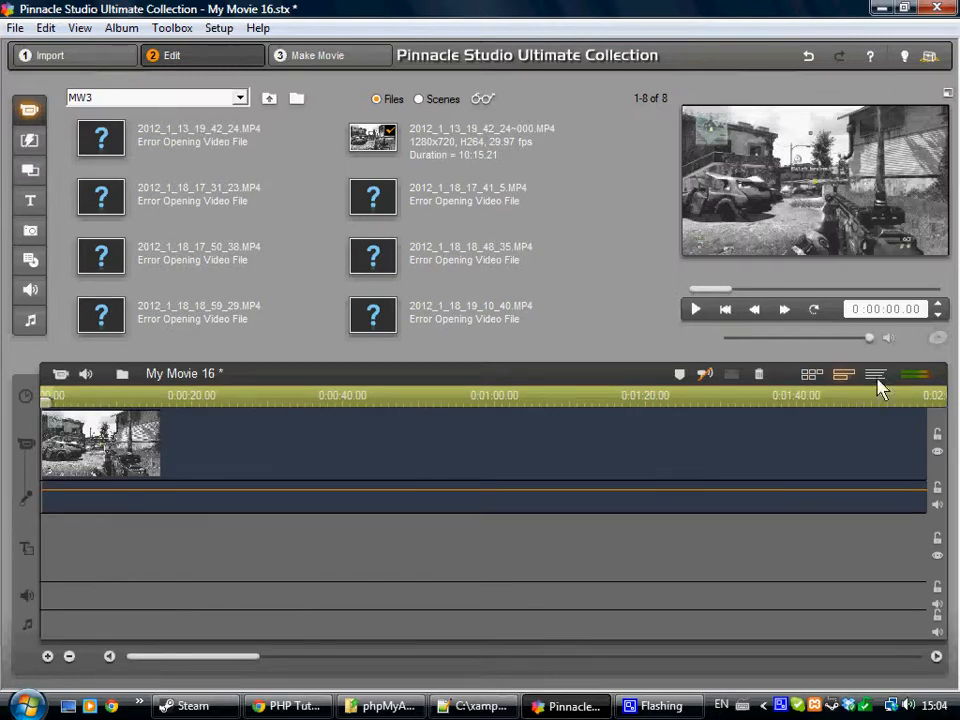
left_click(875, 374)
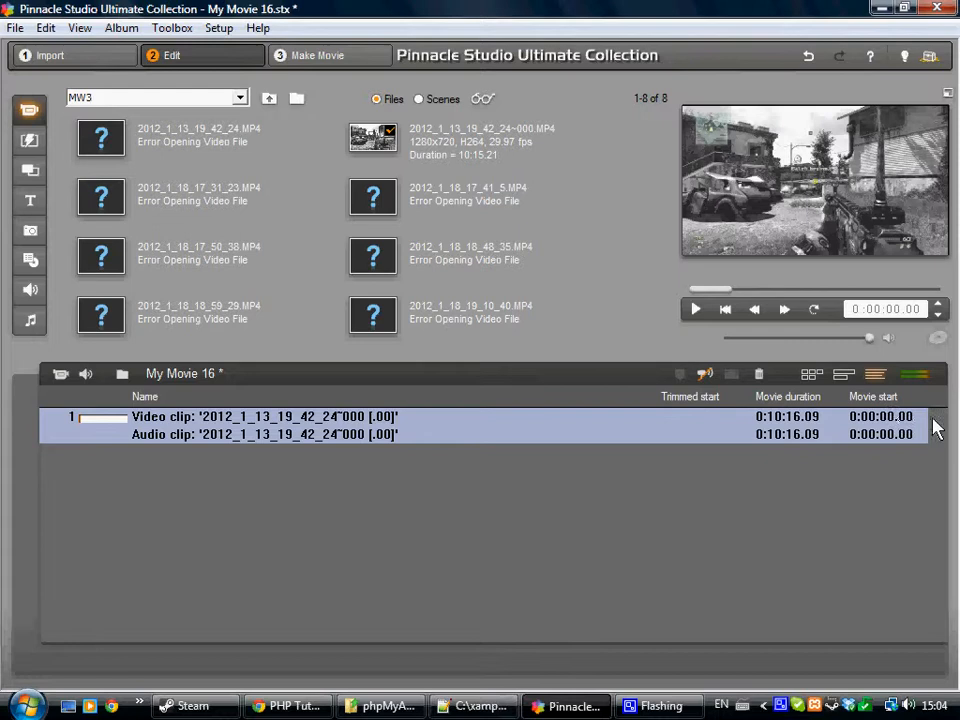
mouse_move(870, 405)
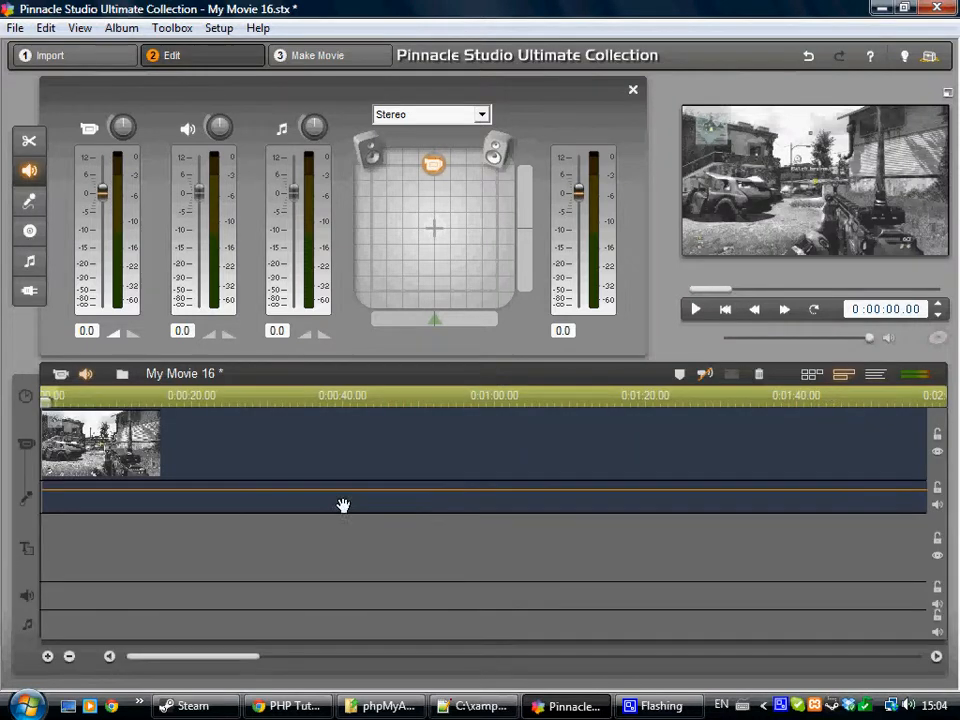
mouse_move(633, 90)
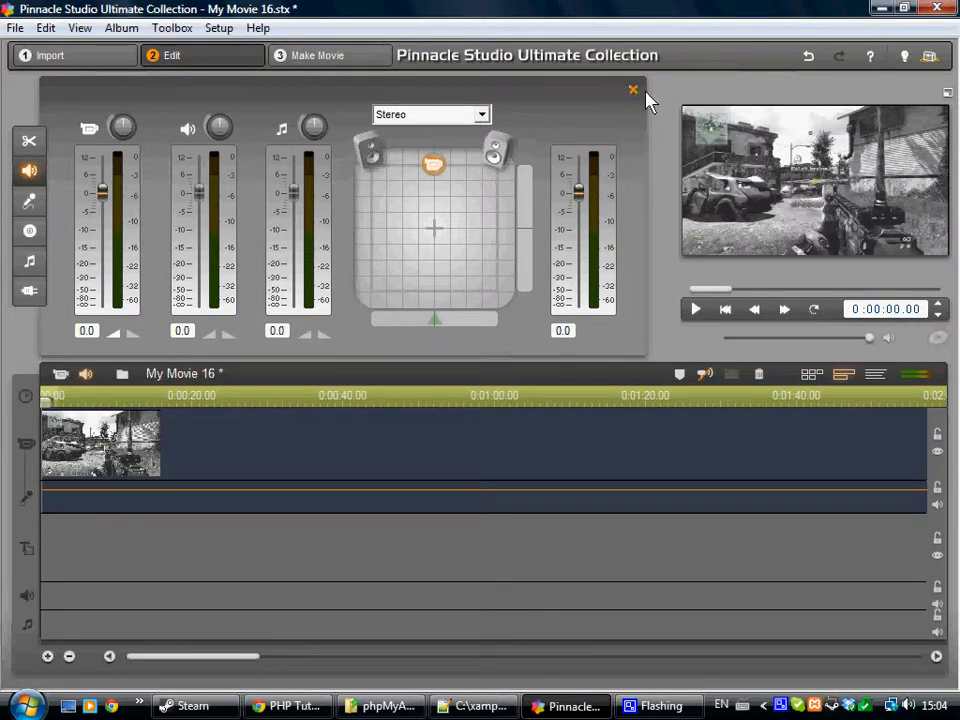
Step: Close the audio mixer panel to restore the video library
left_click(633, 90)
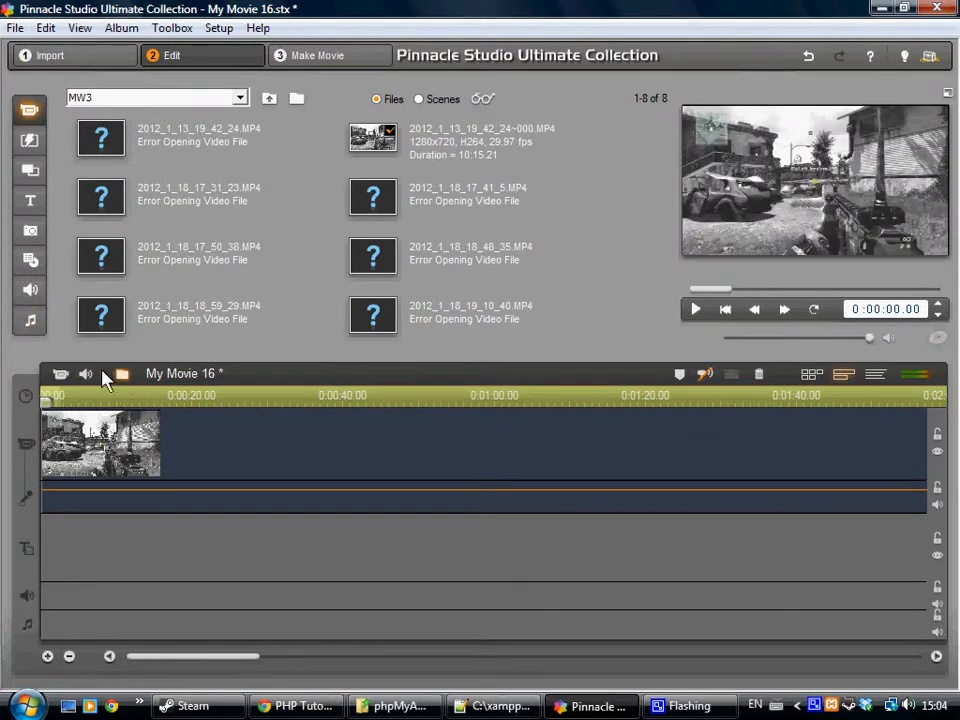
Step: Switch the library to the Music album to browse audio files
left_click(29, 320)
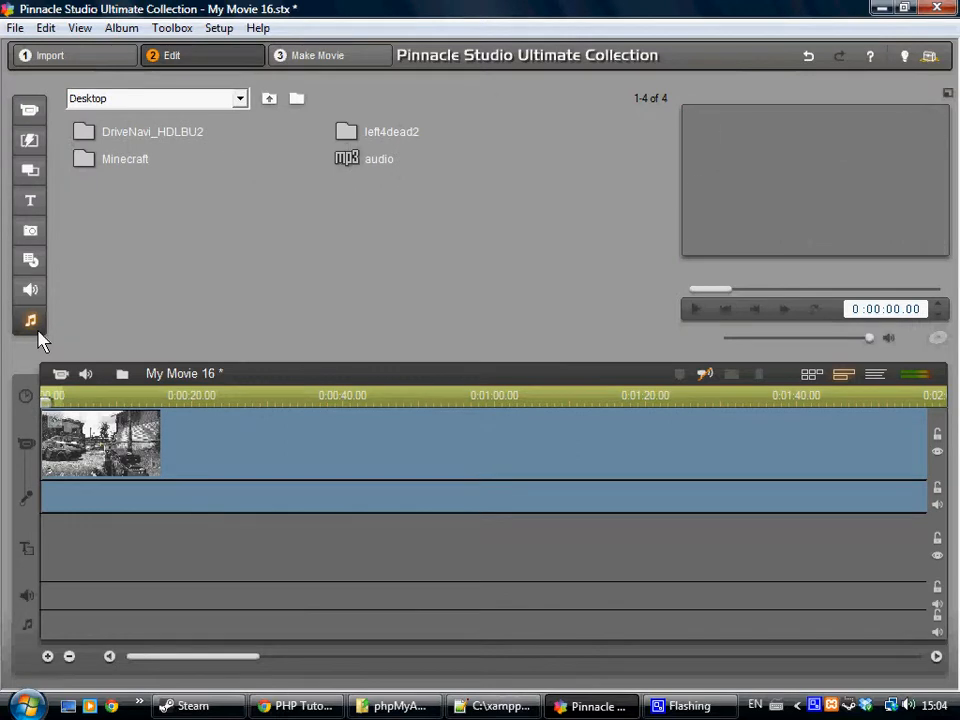
mouse_move(351, 157)
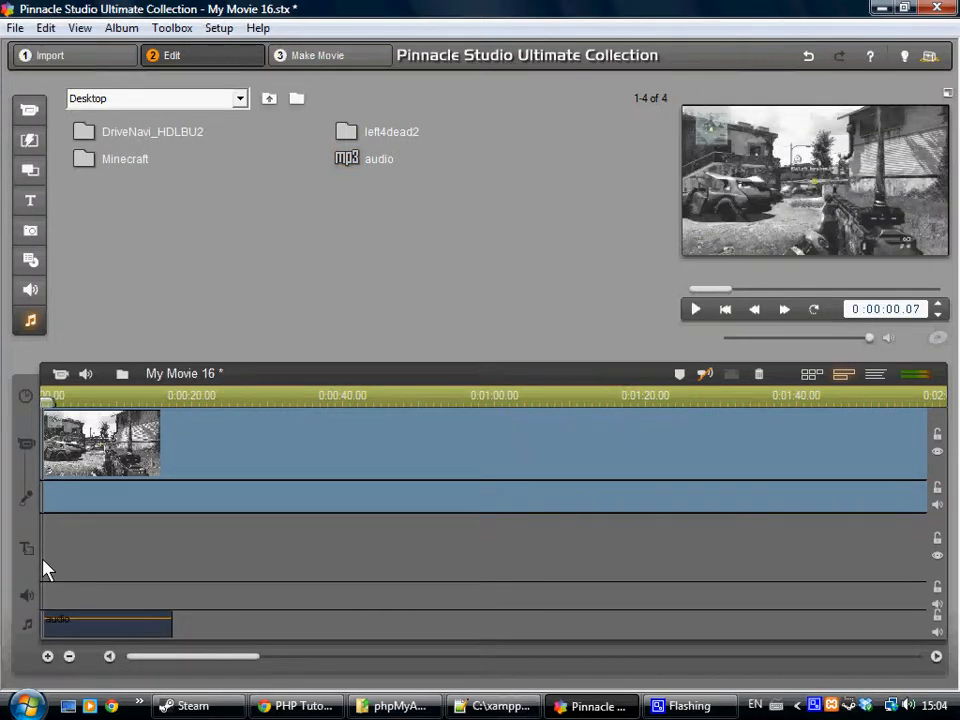
mouse_move(285, 558)
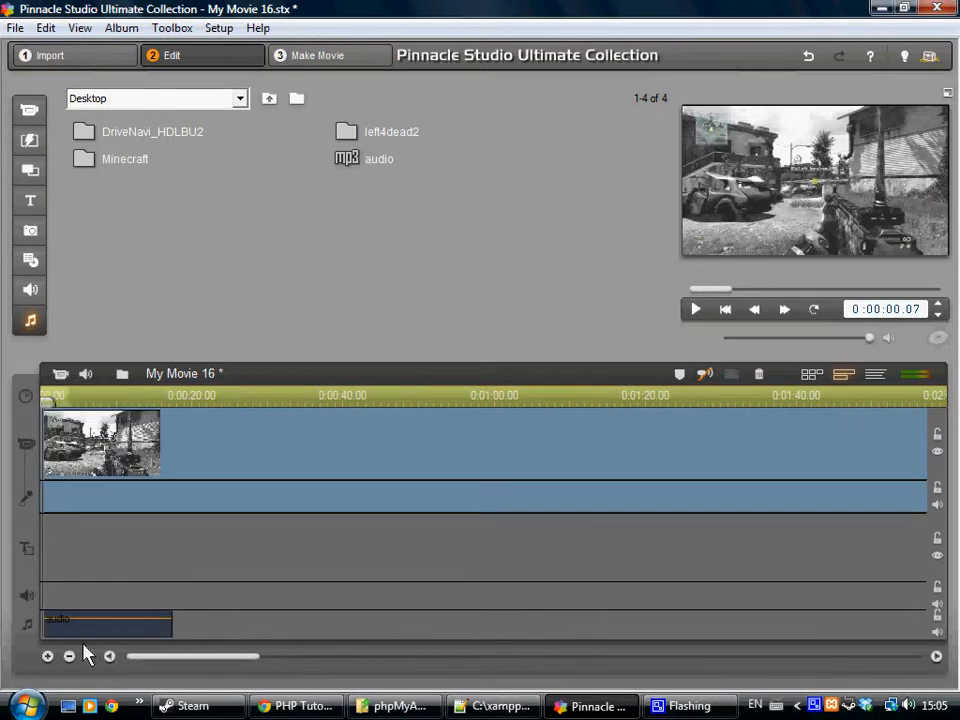
mouse_move(240, 418)
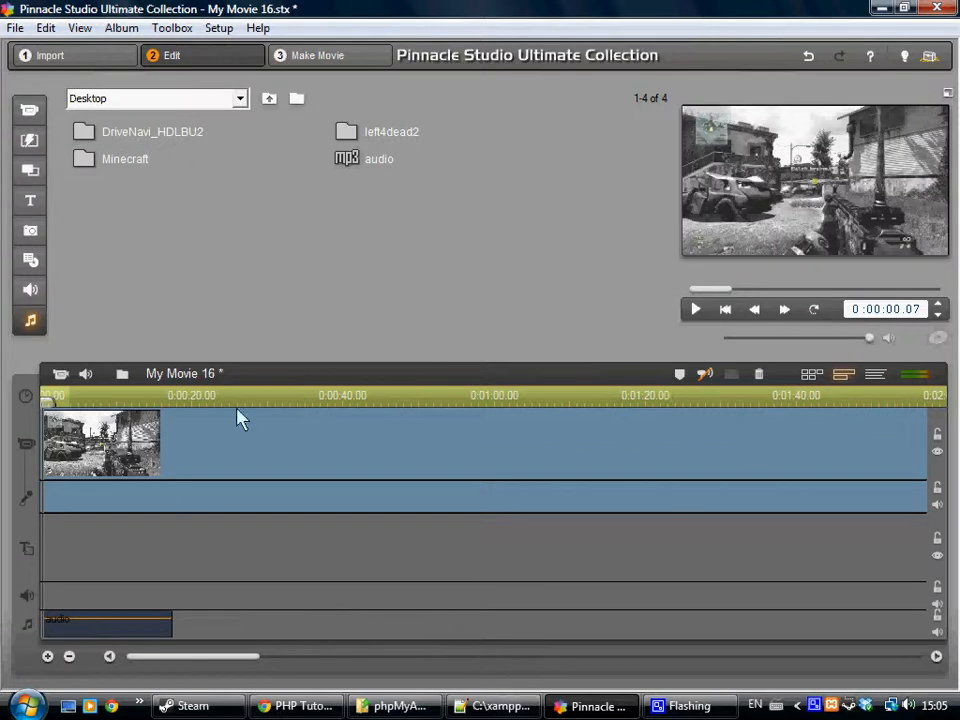
mouse_move(402, 318)
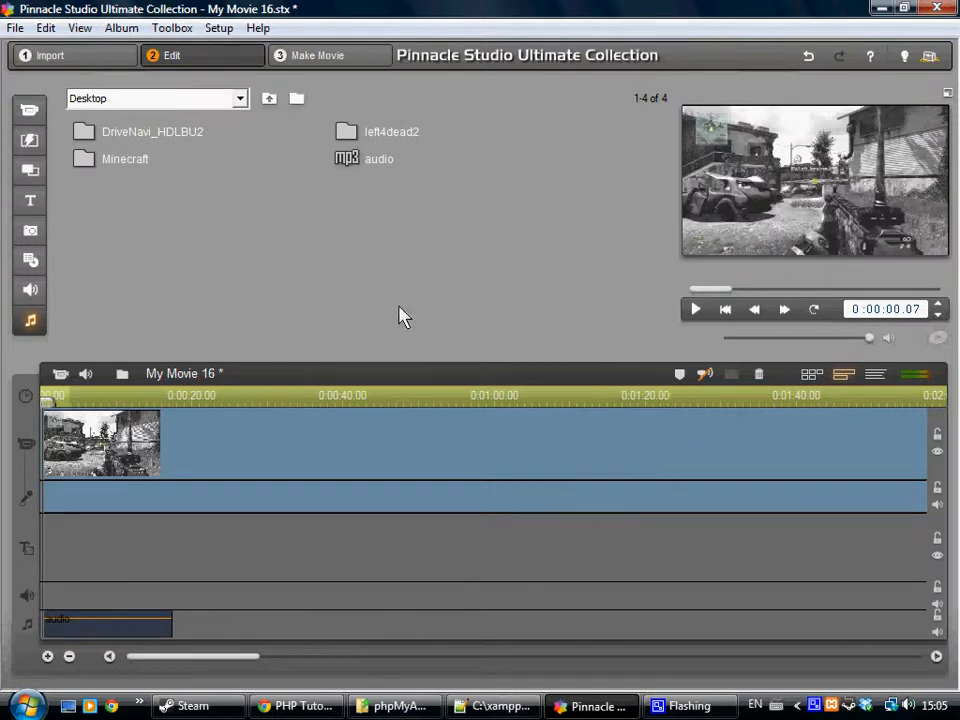
mouse_move(603, 339)
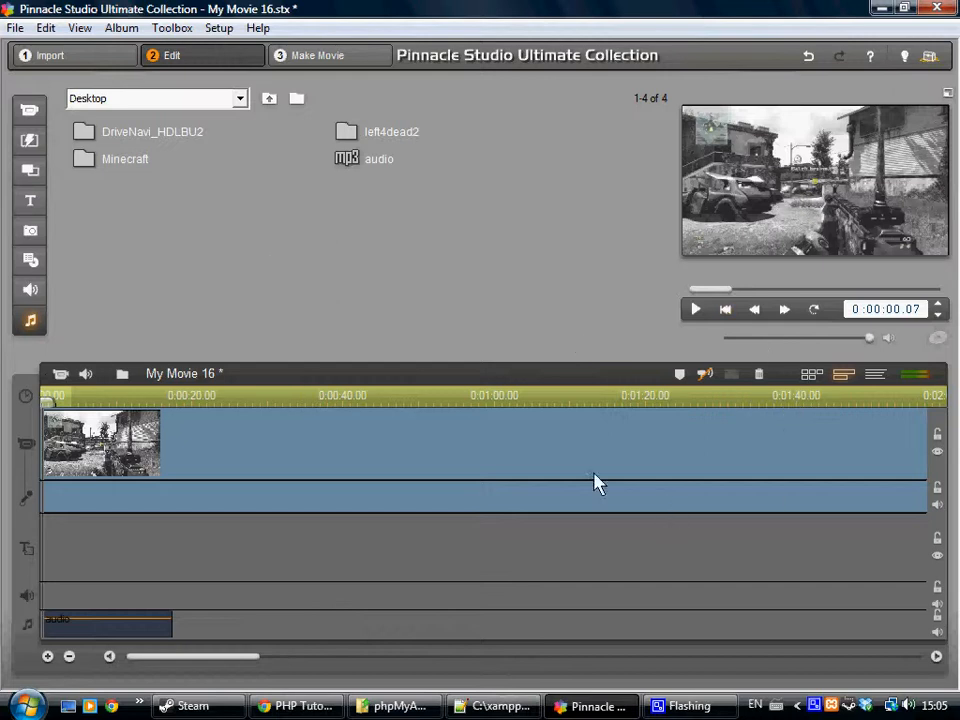
mouse_move(585, 321)
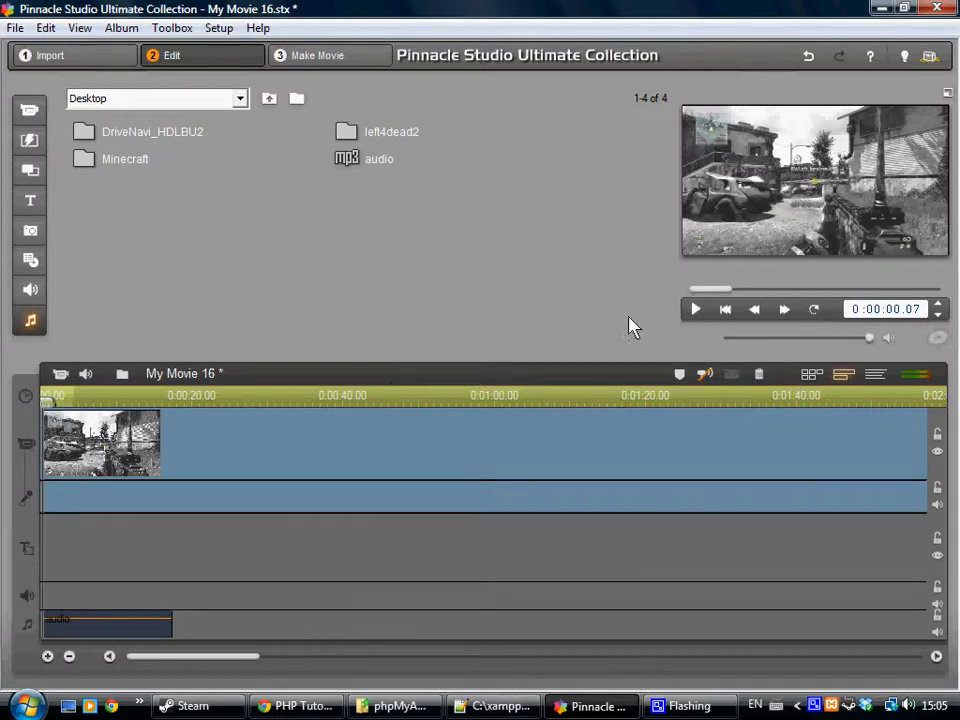
mouse_move(613, 258)
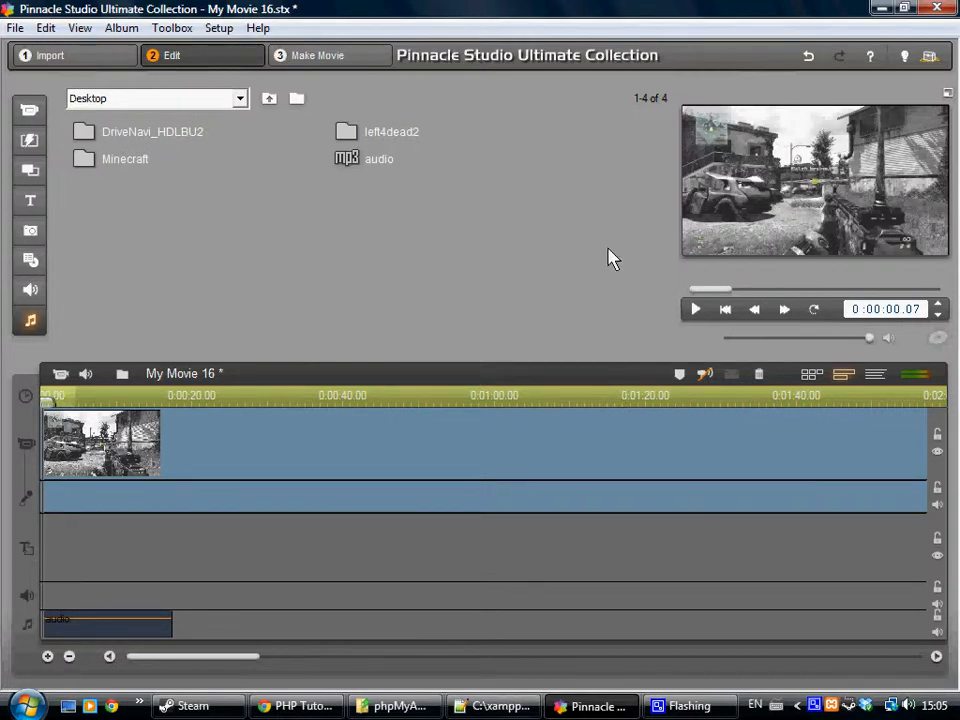
mouse_move(370, 281)
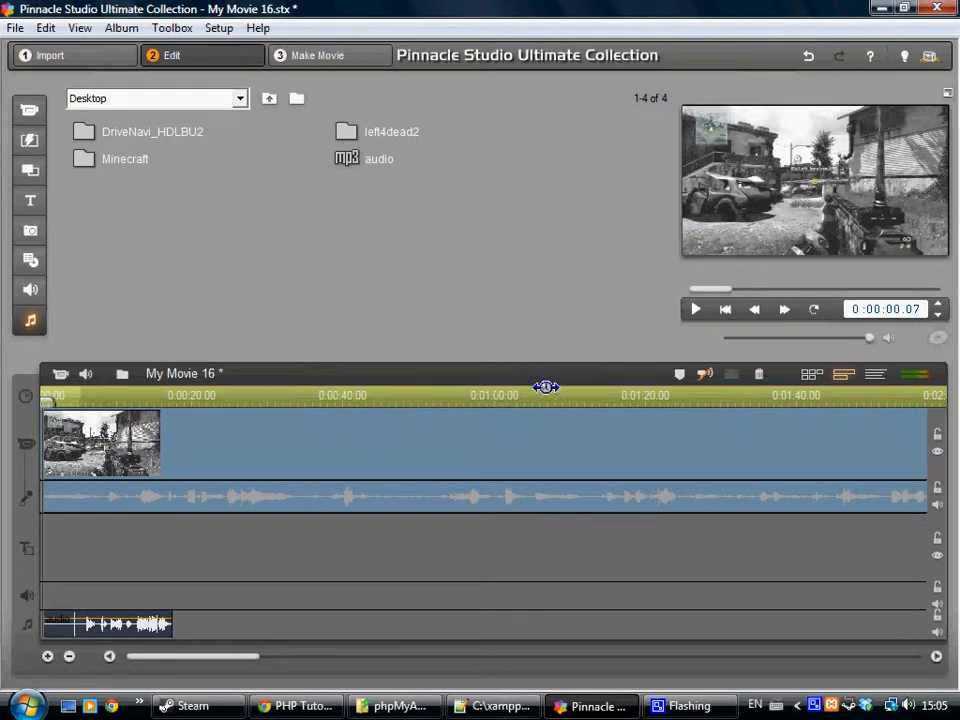
mouse_move(620, 430)
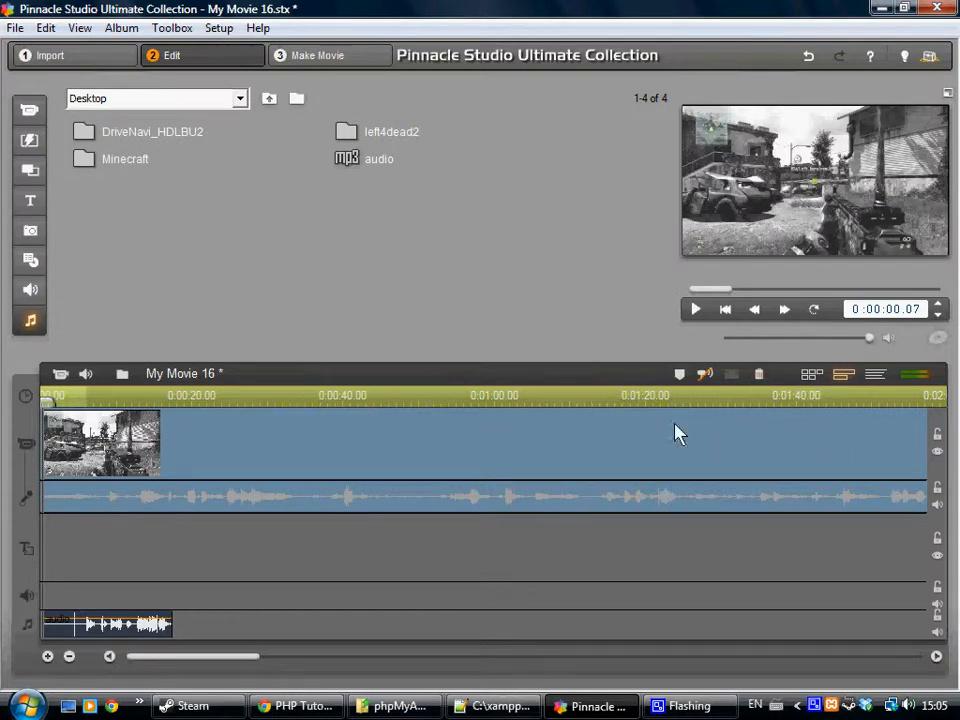
mouse_move(278, 510)
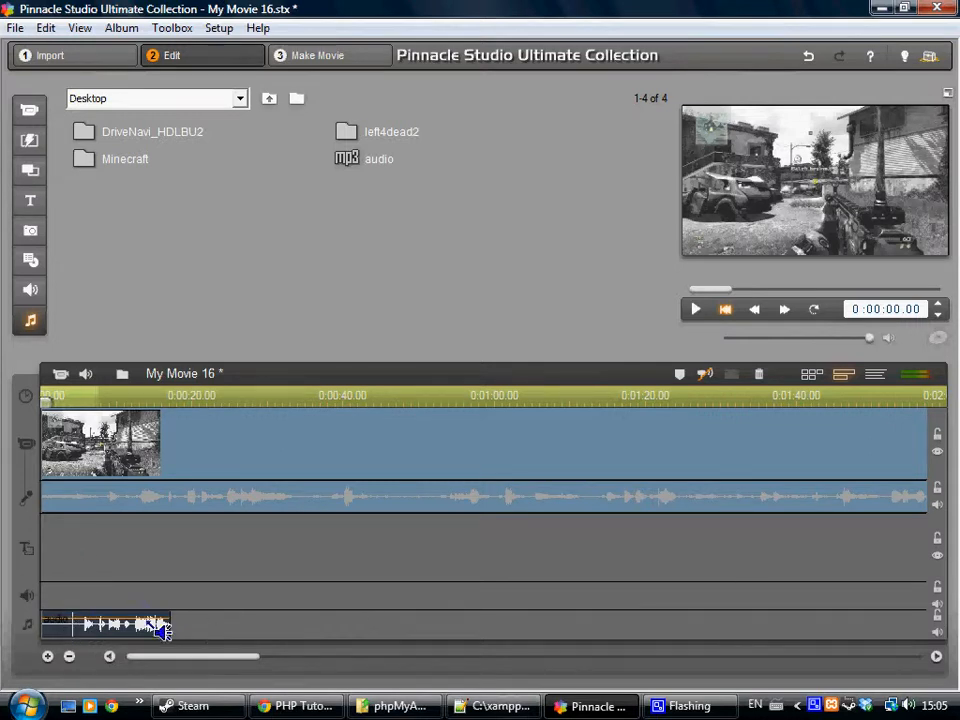
mouse_move(340, 427)
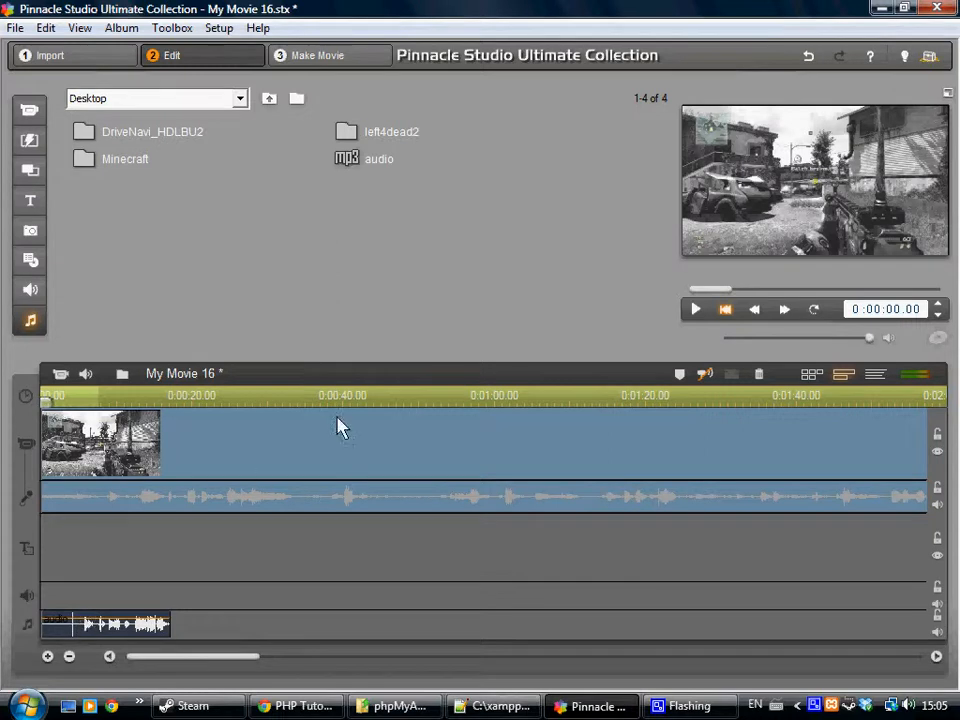
mouse_move(695, 309)
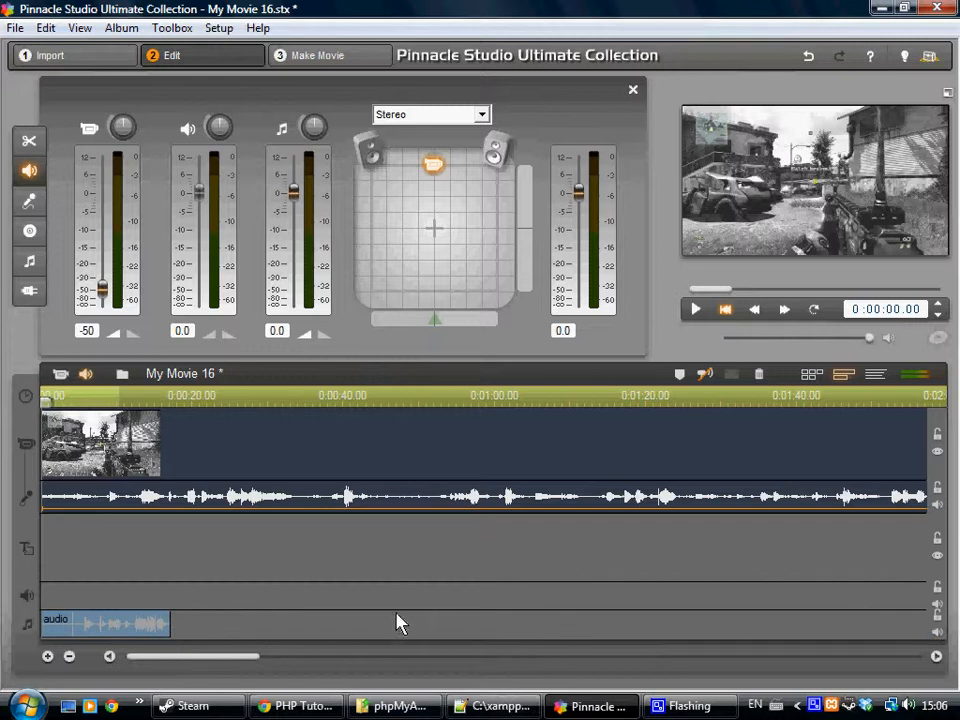
mouse_move(205, 490)
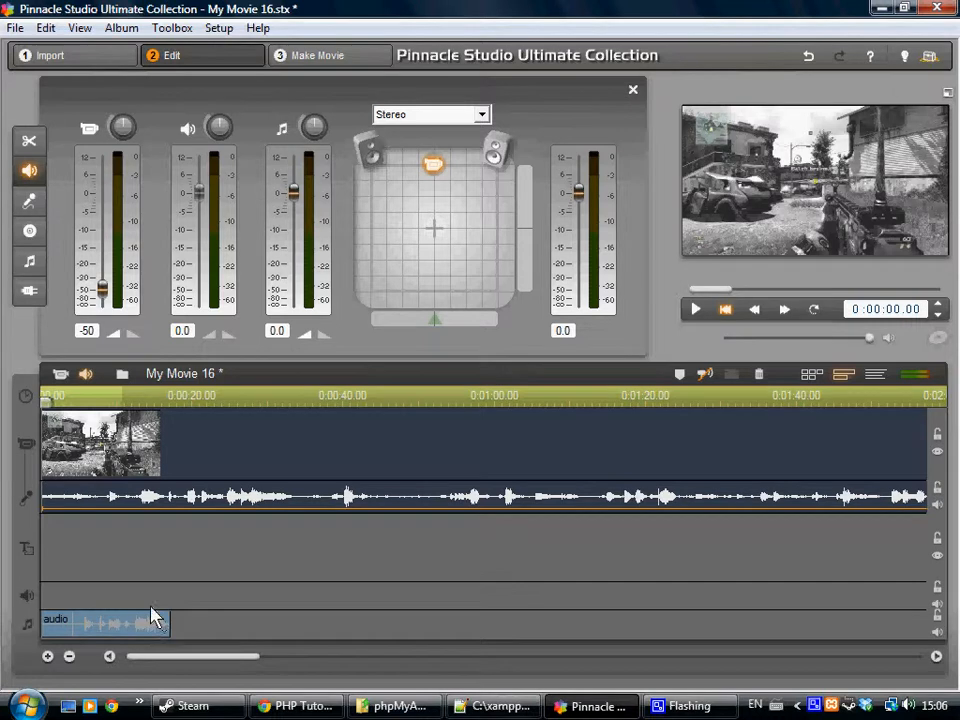
mouse_move(483, 421)
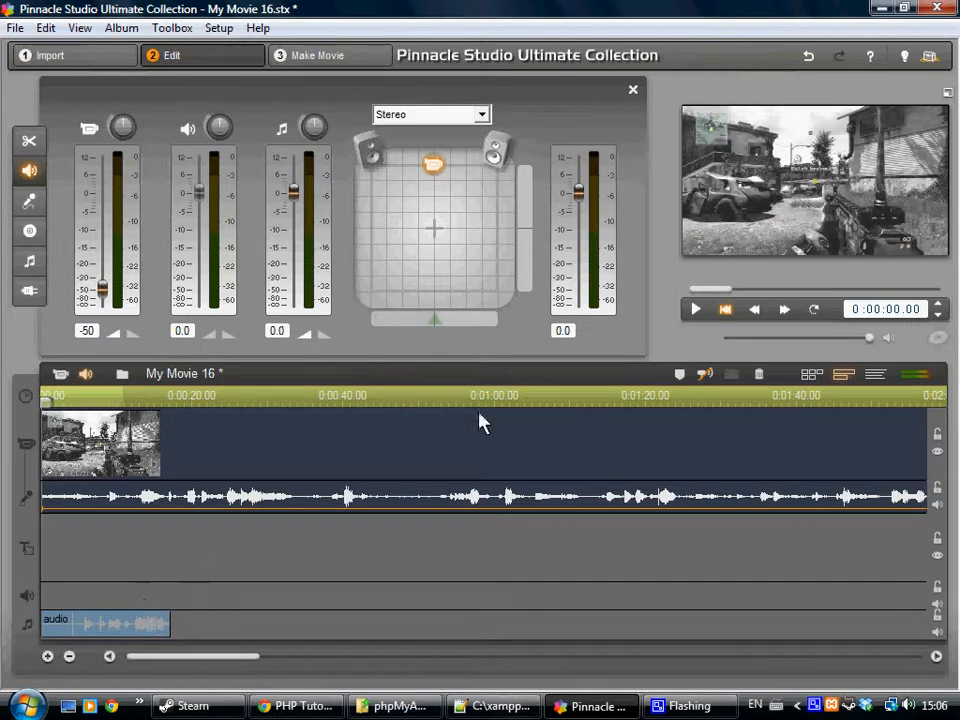
mouse_move(696, 309)
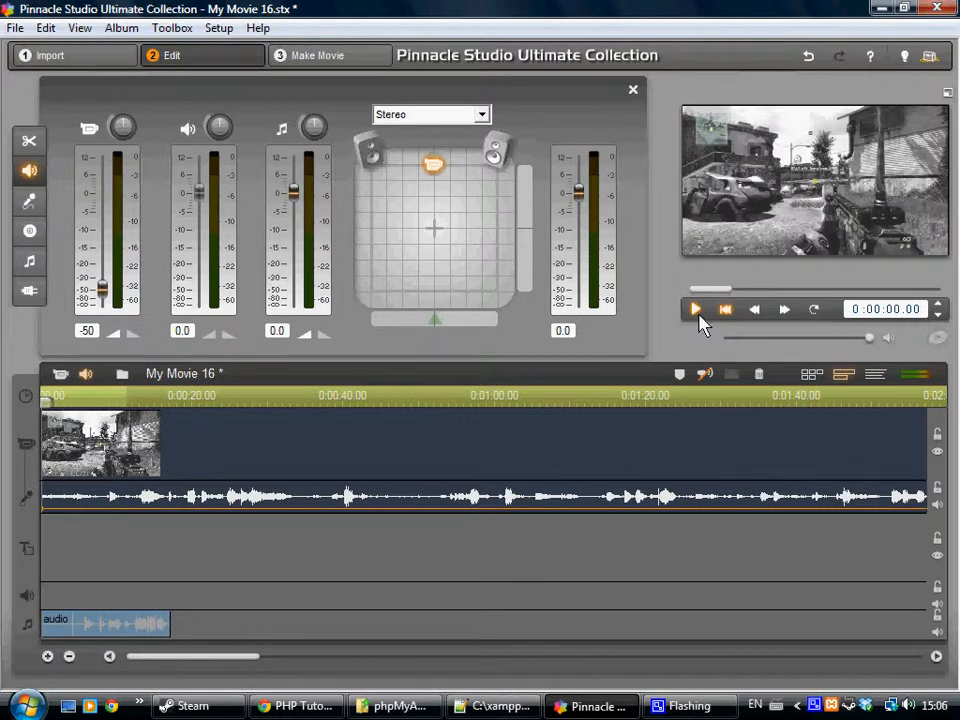
left_click(695, 309)
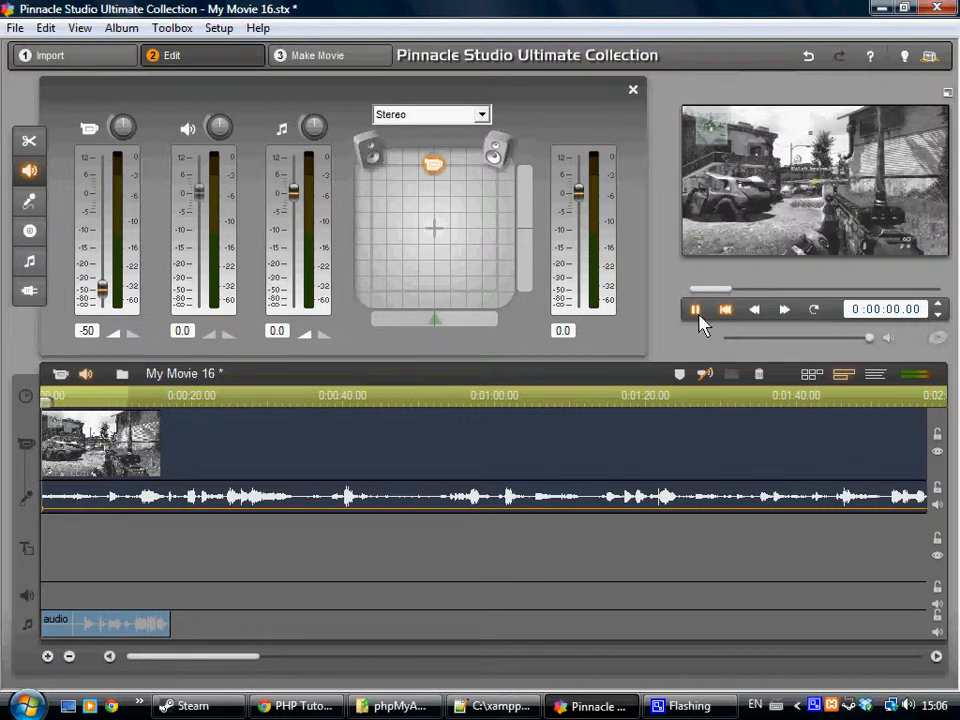
left_click(694, 309)
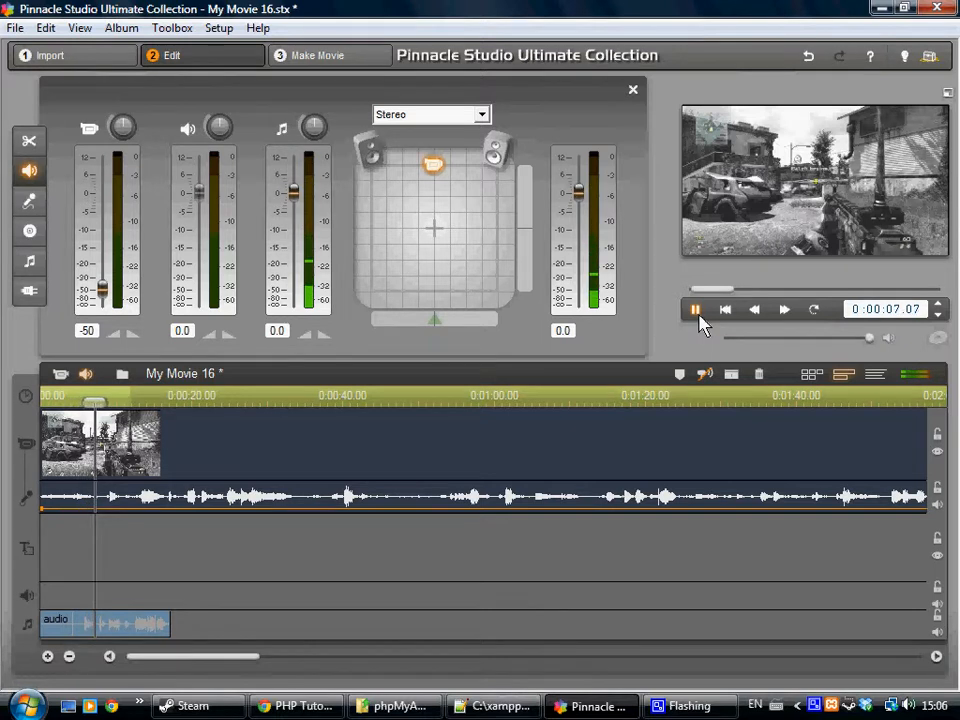
left_click(695, 309)
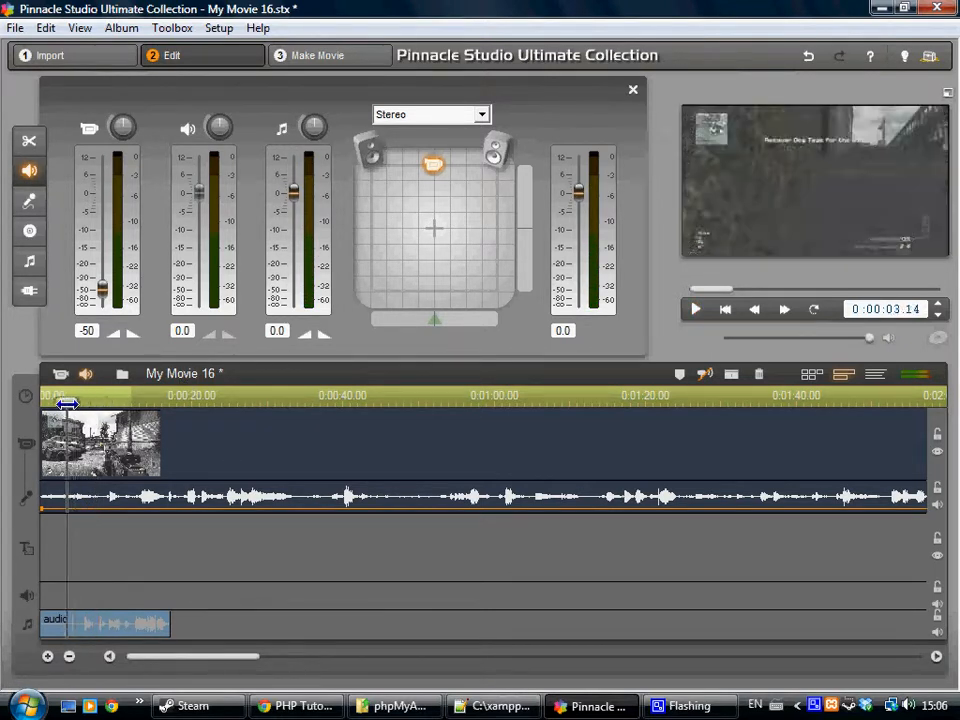
left_click_drag(65, 403, 75, 403)
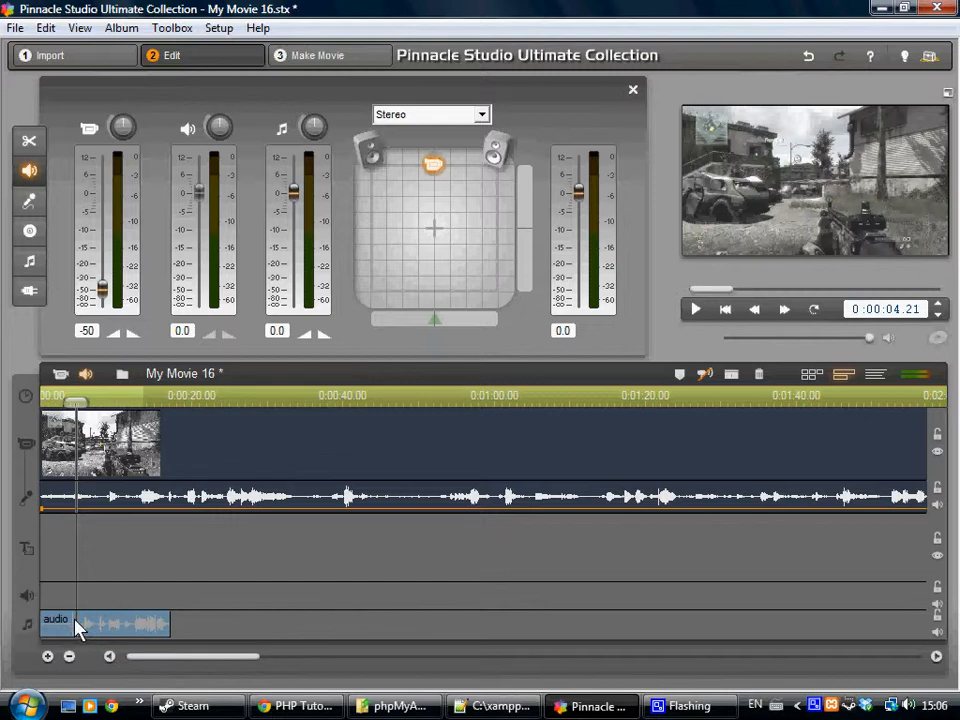
Step: Bring up the context menu of the commentary clip on the music track
right_click(80, 625)
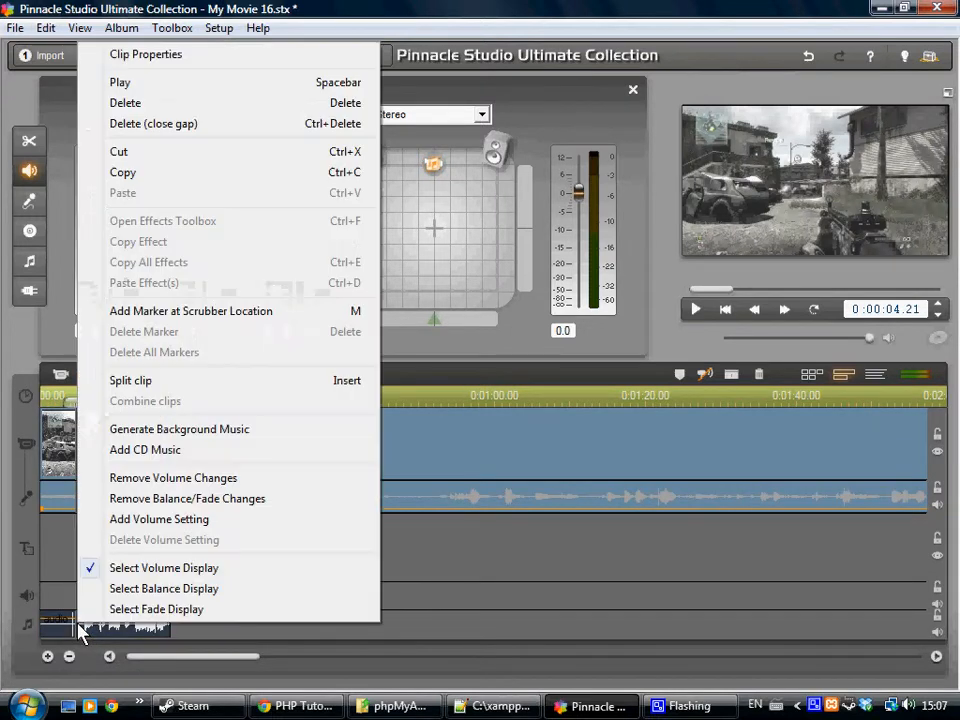
mouse_move(123, 172)
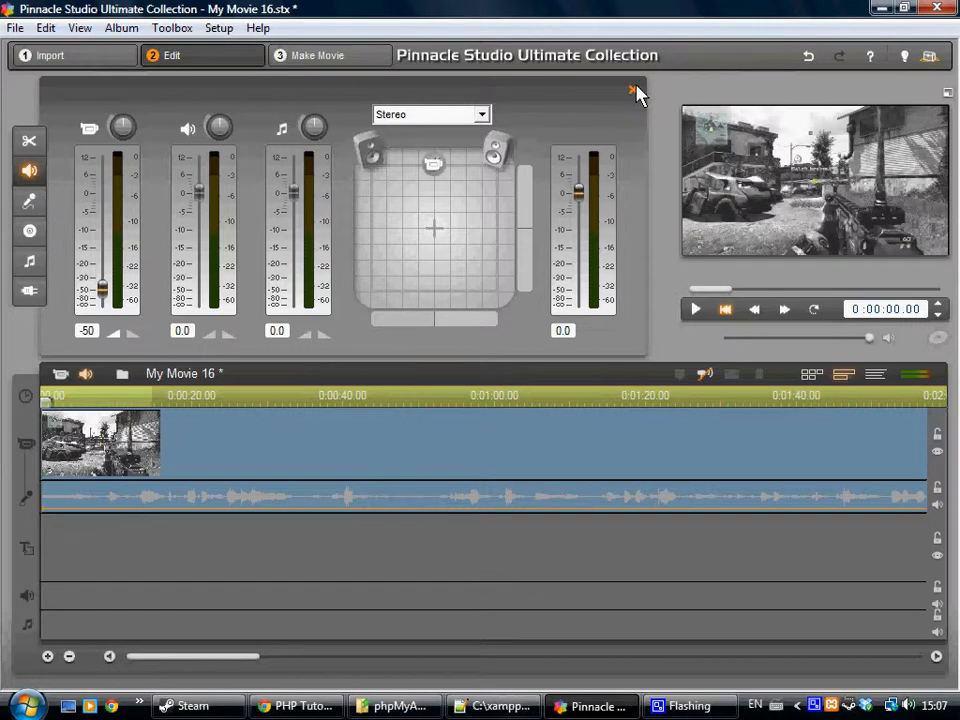
Step: Close the audio mixer and drag the 'audio' MP3 onto the music track's start
left_click(631, 91)
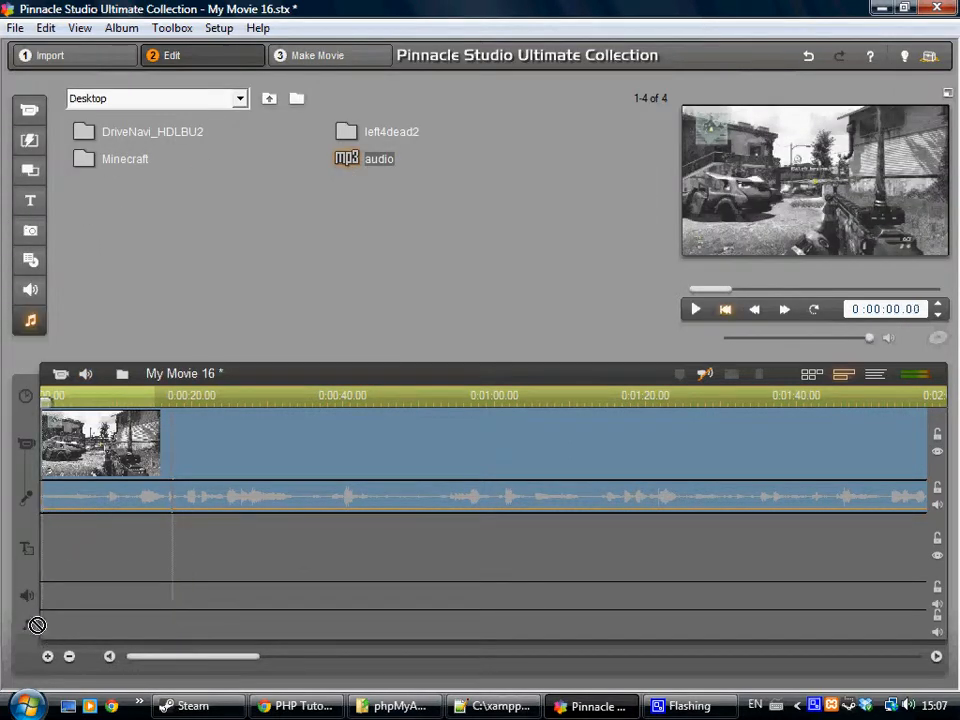
left_click_drag(363, 158, 105, 623)
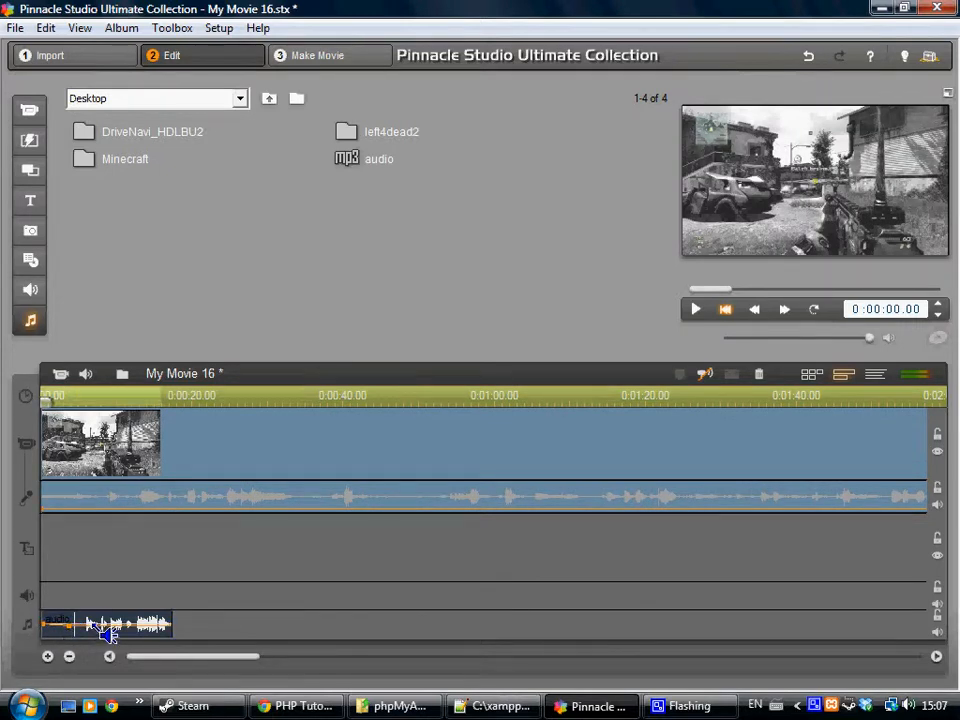
right_click(100, 625)
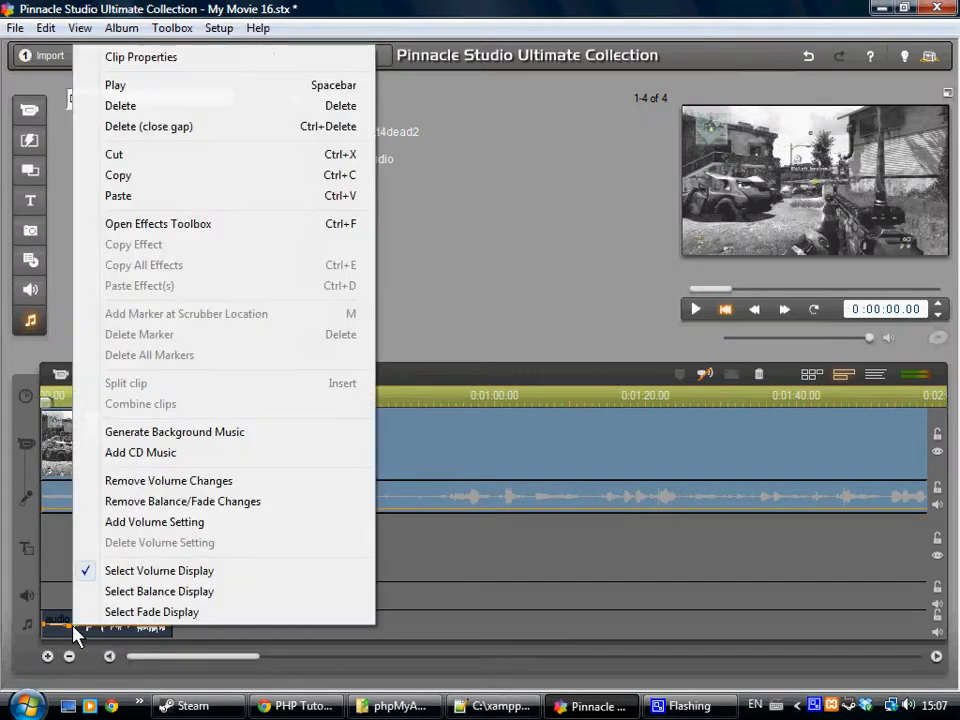
mouse_move(159, 570)
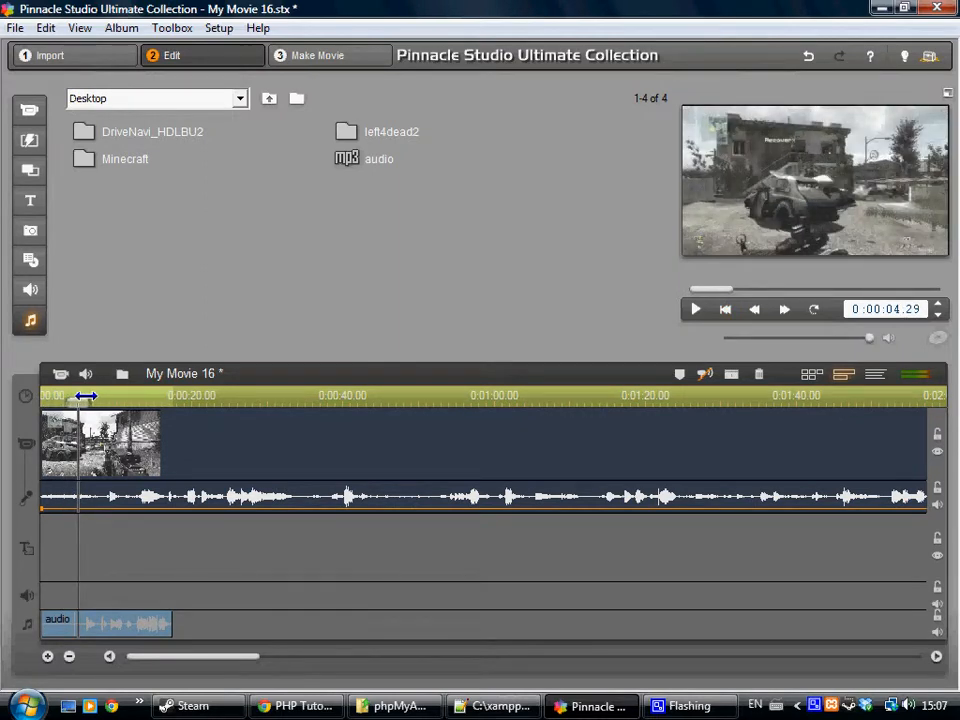
Step: Move the playhead to about four seconds into the movie
left_click(90, 395)
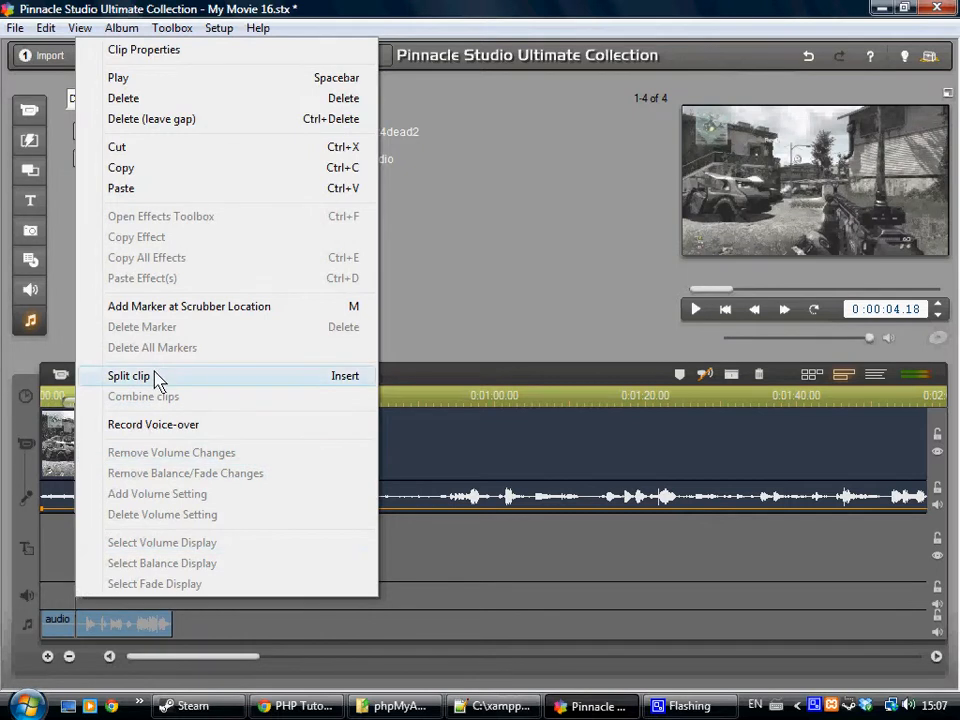
mouse_move(160, 395)
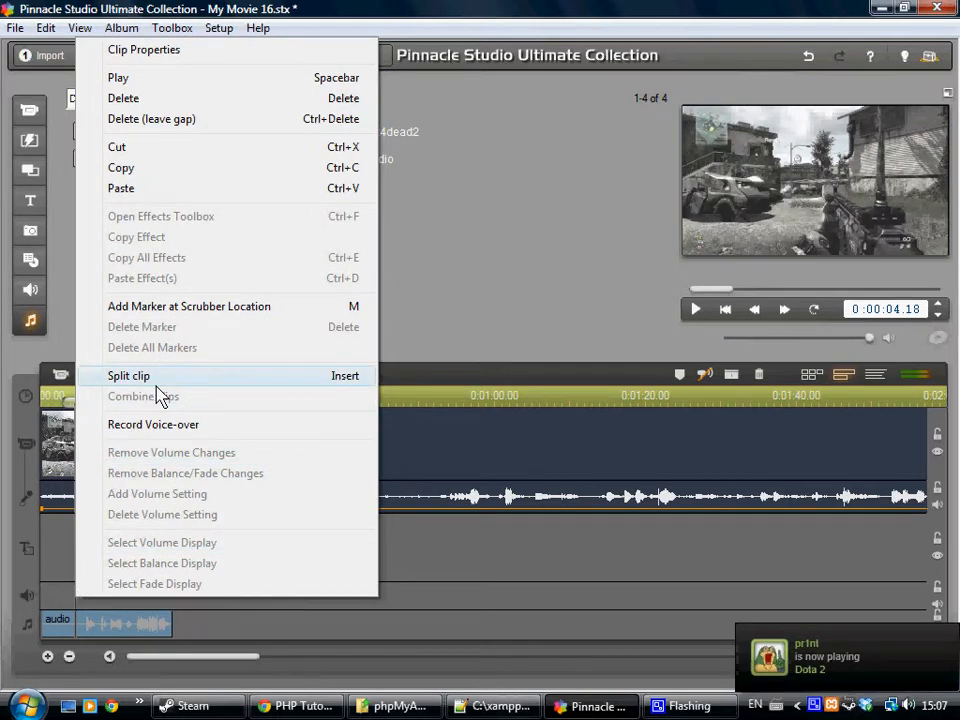
mouse_move(152, 223)
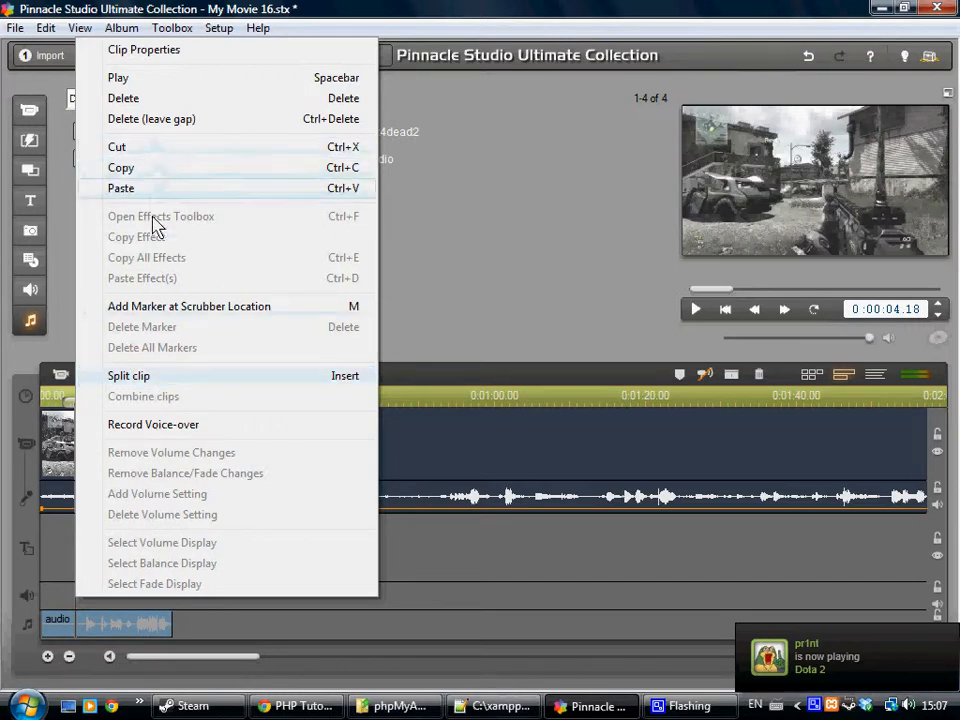
mouse_move(160, 360)
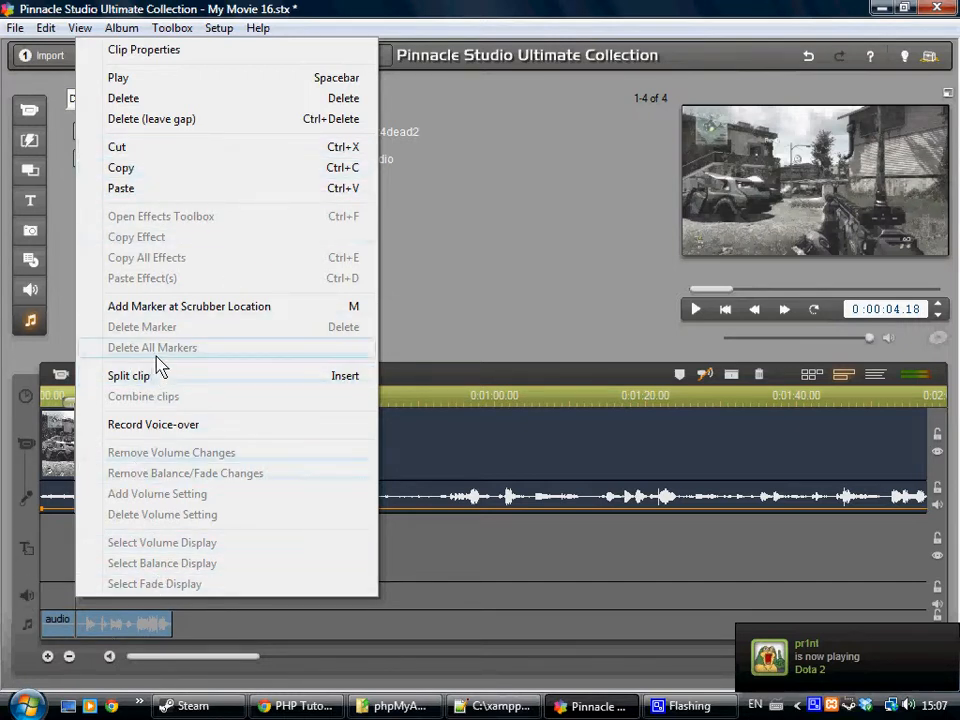
mouse_move(155, 378)
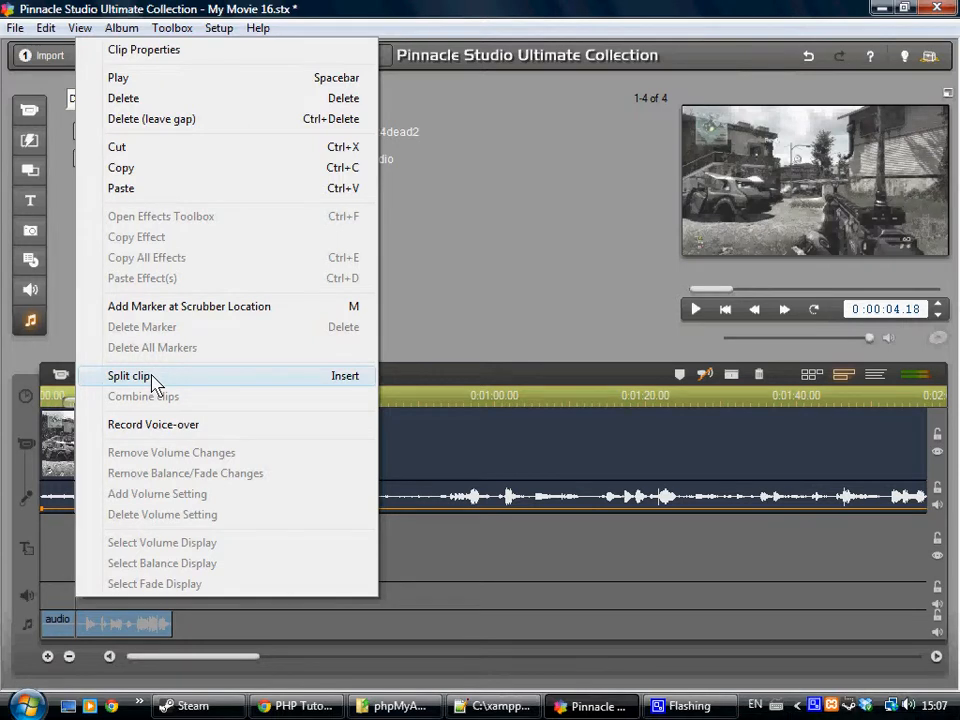
mouse_move(110, 590)
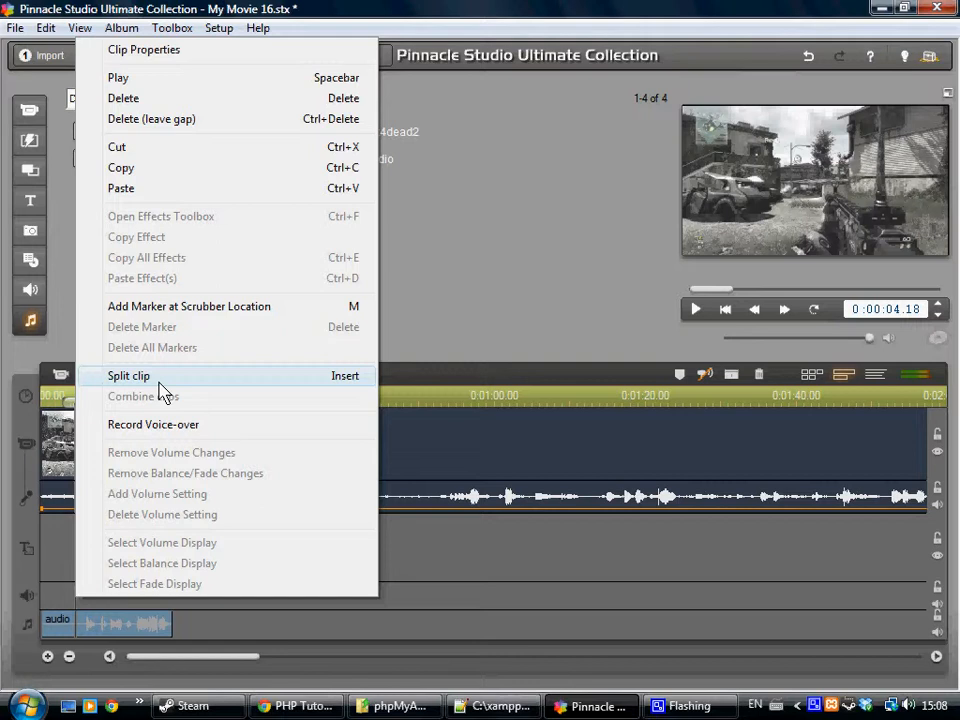
mouse_move(340, 52)
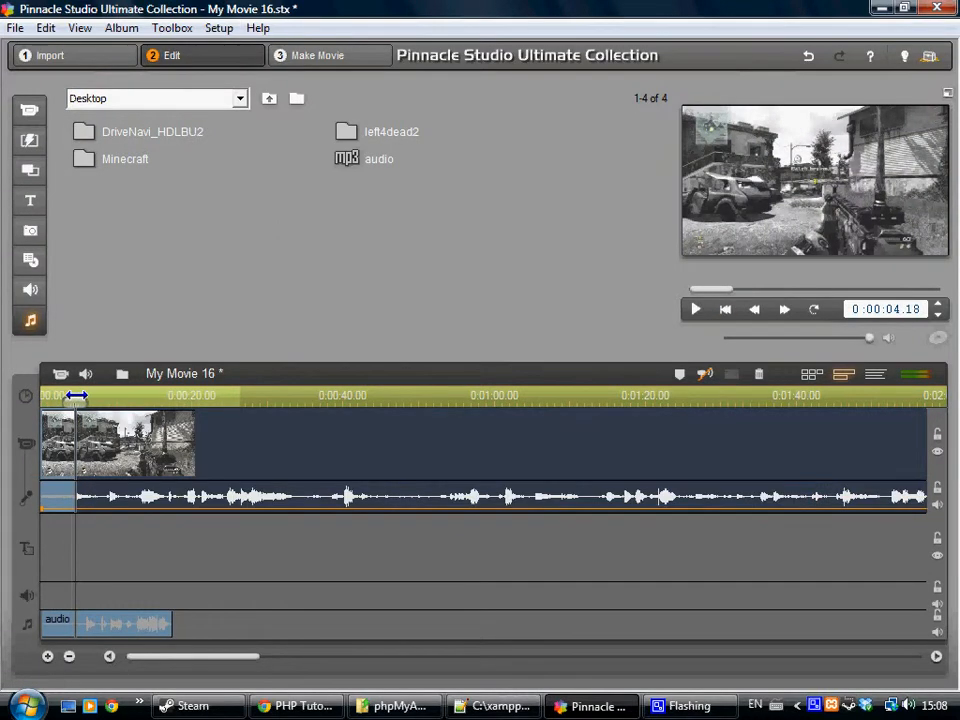
Step: Trim the commentary clip's opening and play the movie to check sync
left_click_drag(78, 398, 80, 398)
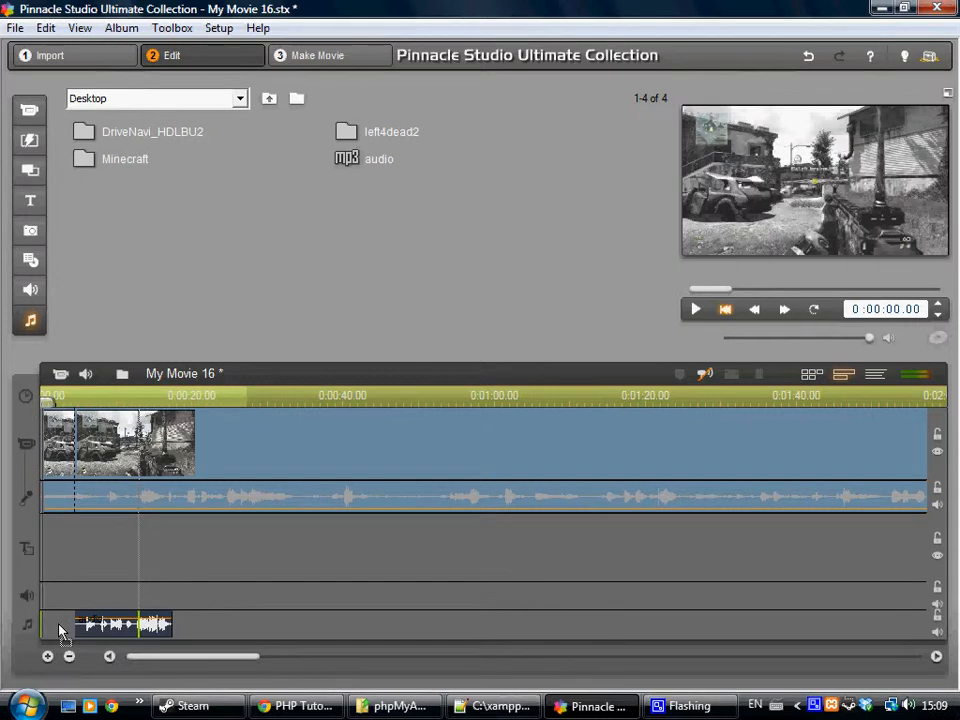
left_click(695, 309)
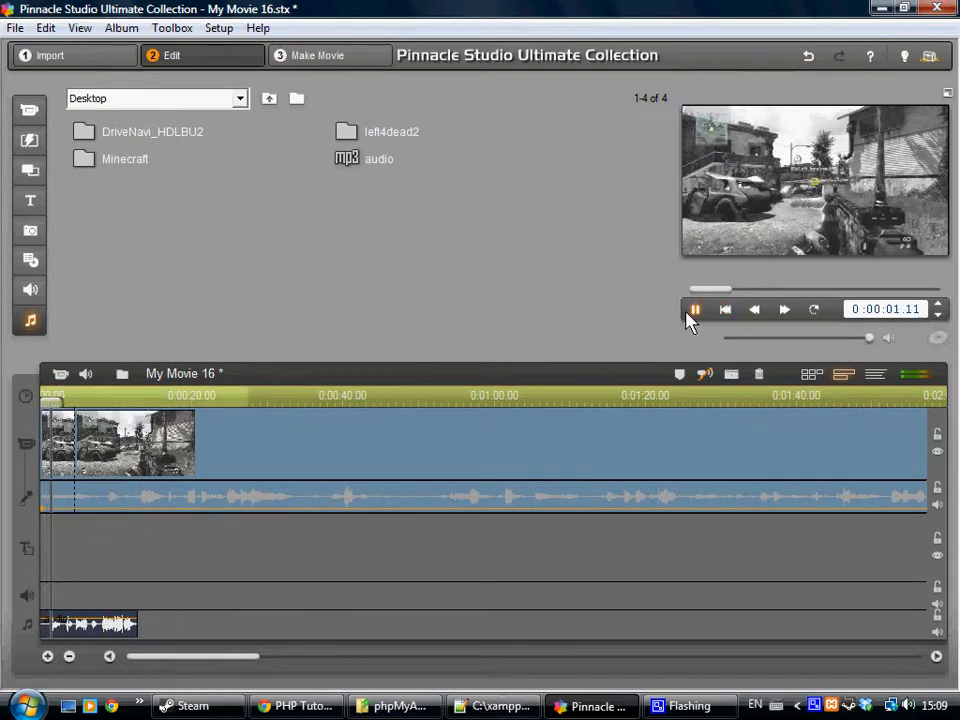
left_click(695, 309)
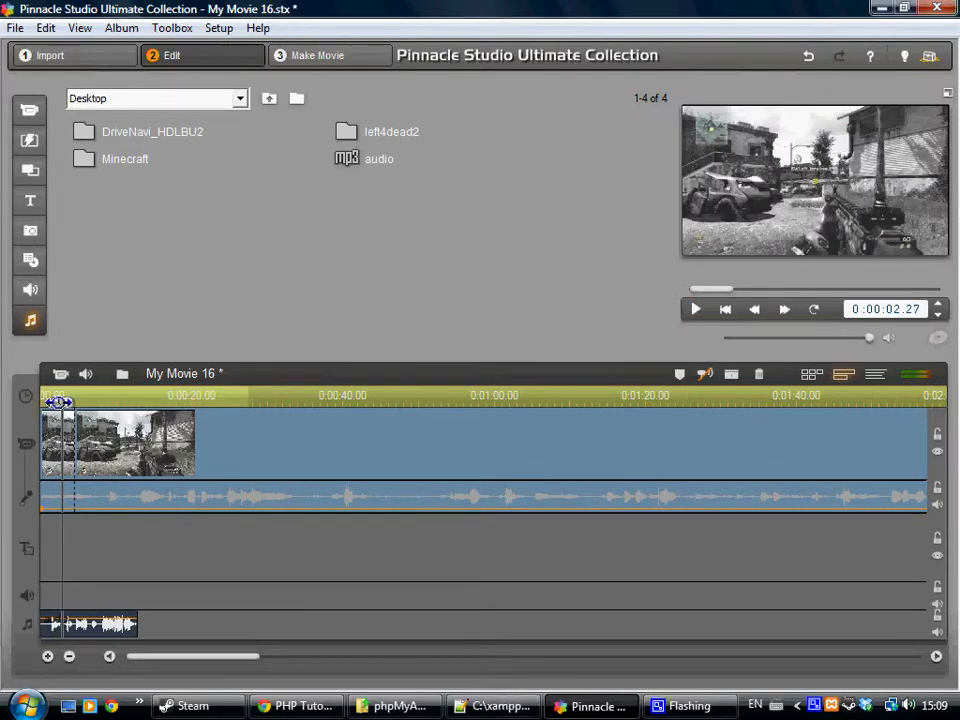
Step: Trim more off the audio's start and replay from the beginning to verify sync
left_click_drag(60, 402, 47, 402)
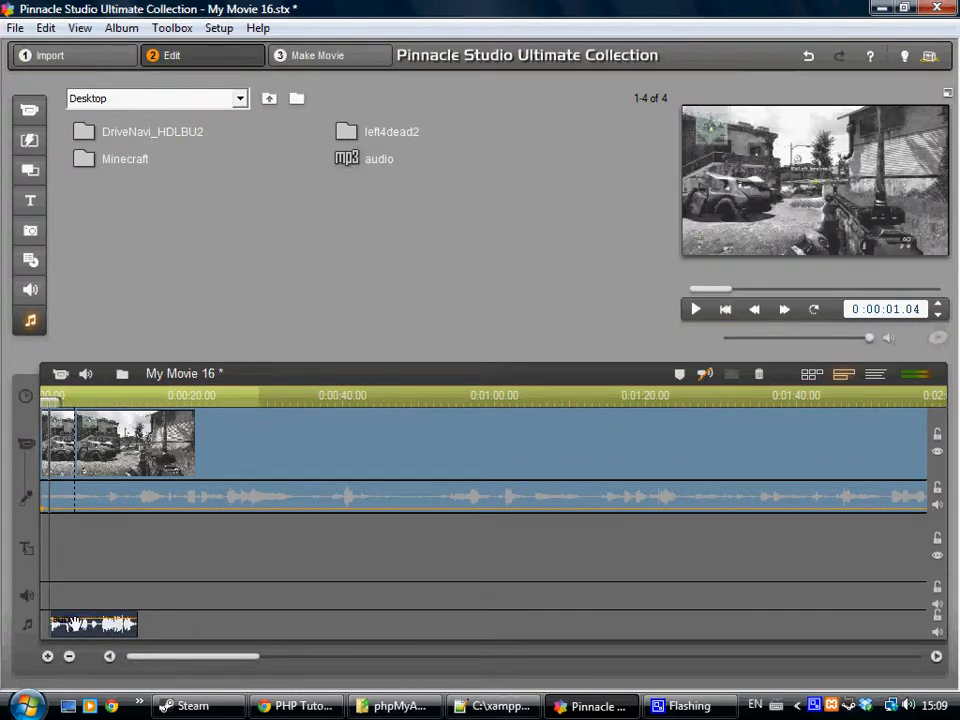
left_click(725, 309)
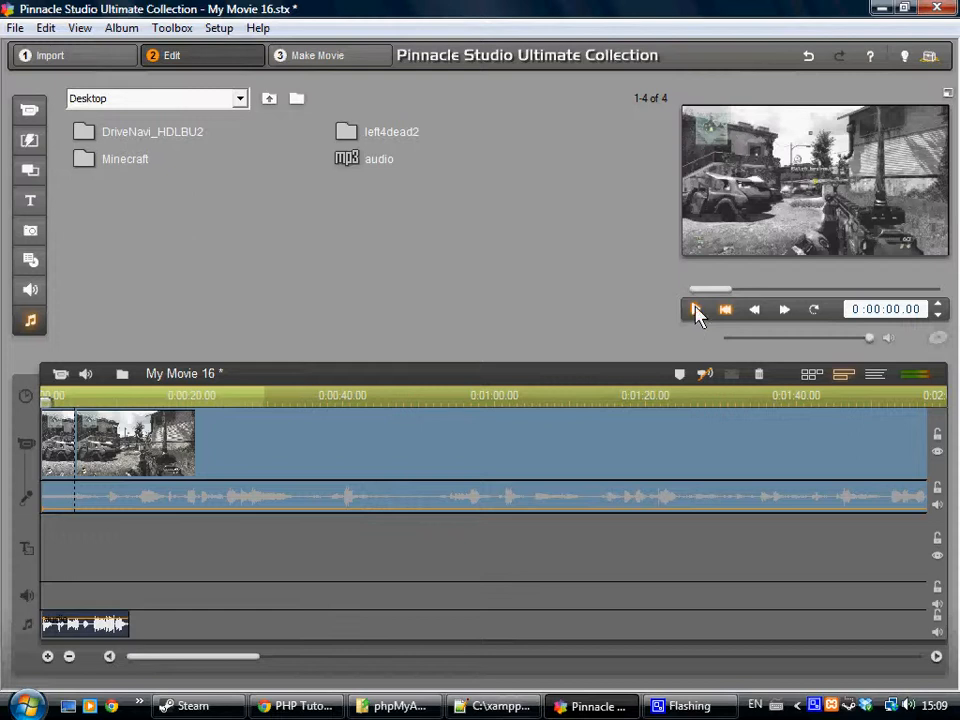
left_click(695, 309)
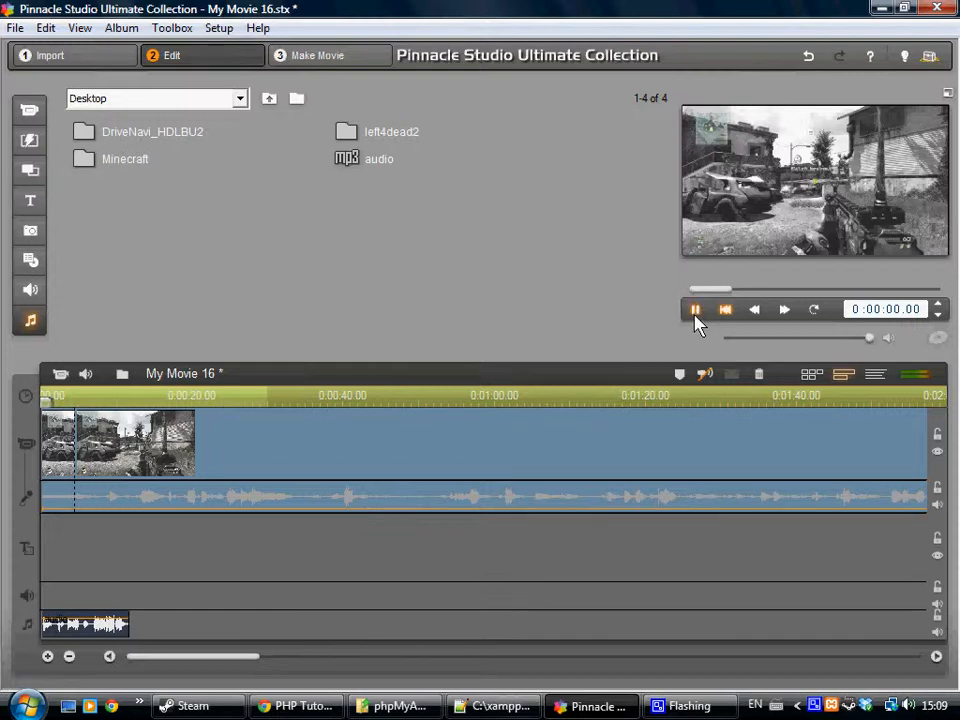
left_click(695, 309)
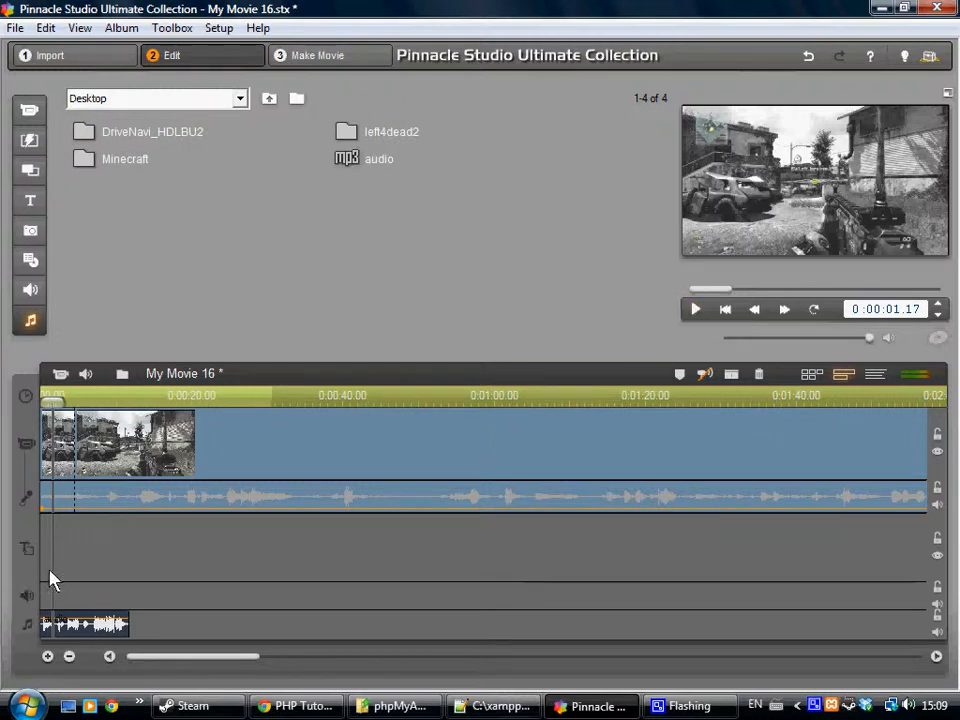
mouse_move(70, 592)
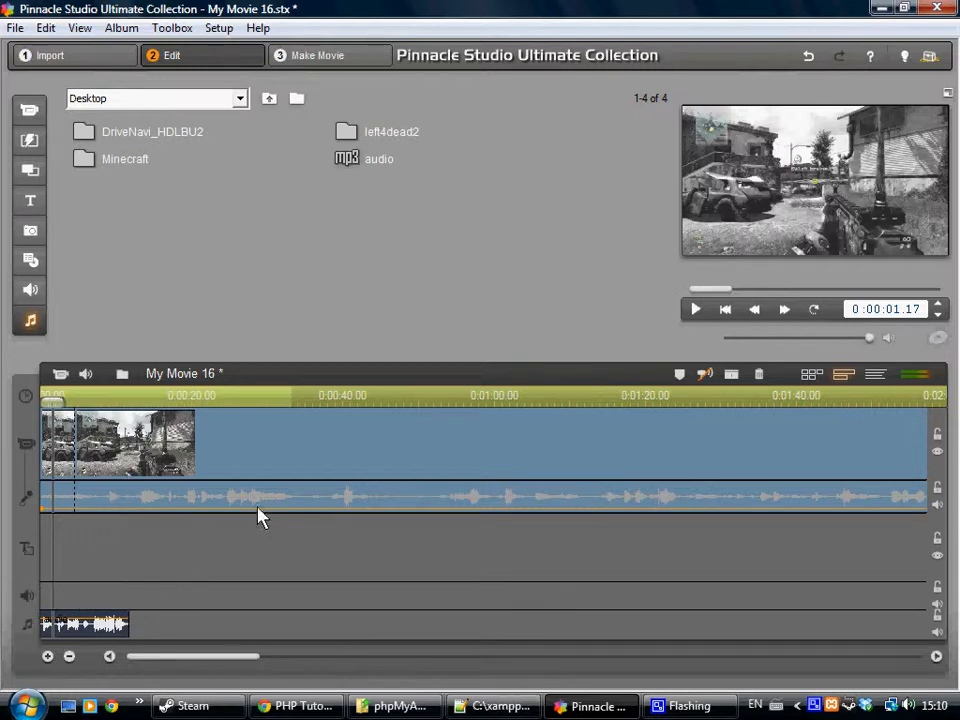
mouse_move(537, 363)
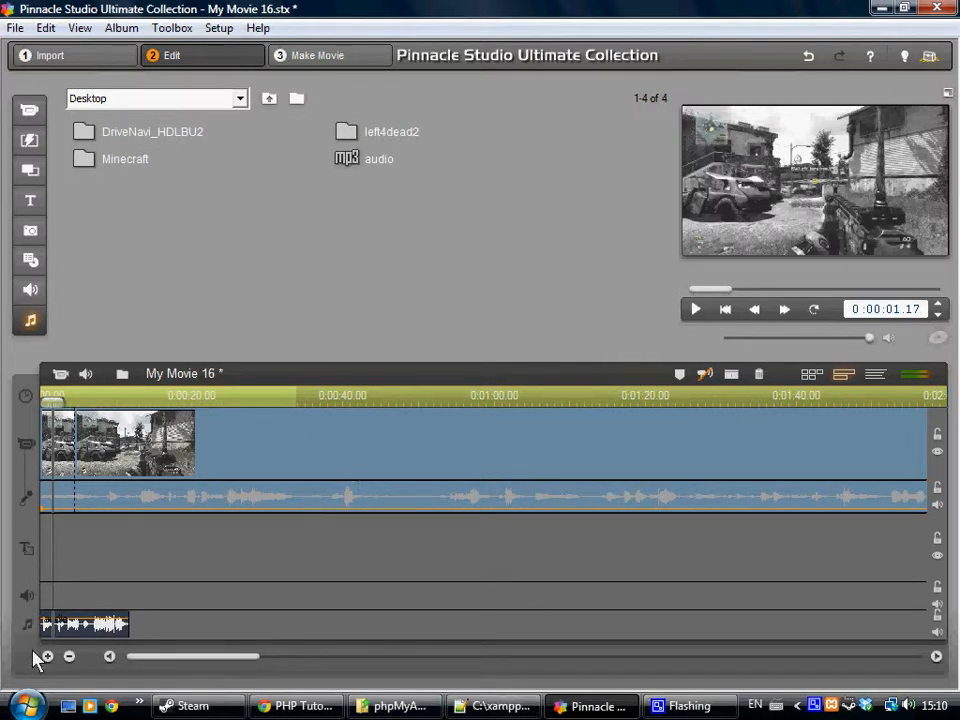
left_click(46, 657)
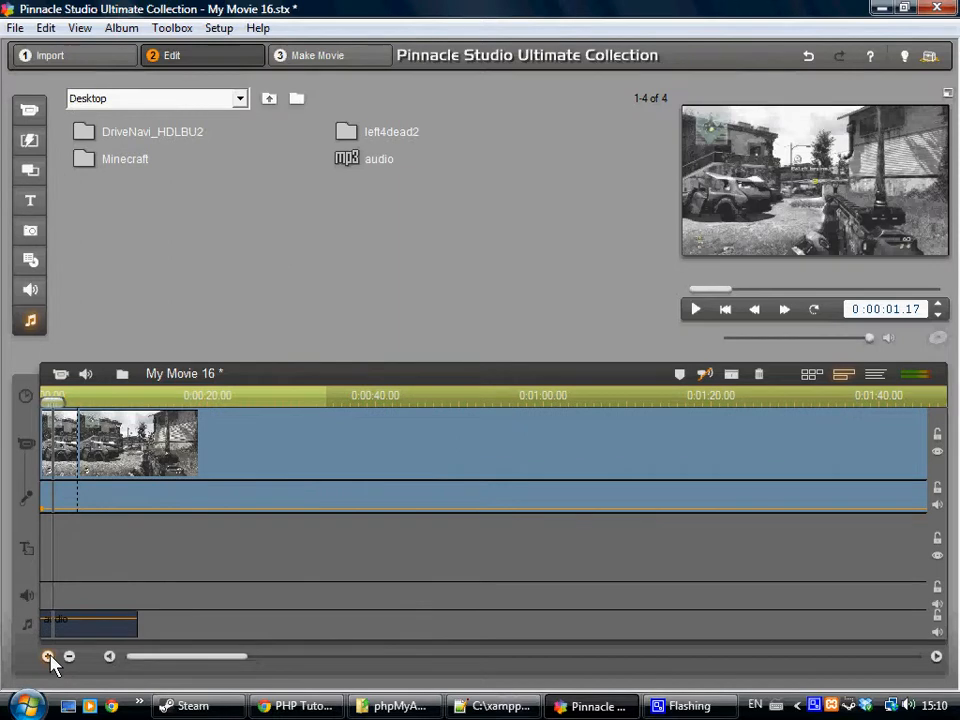
left_click(47, 657)
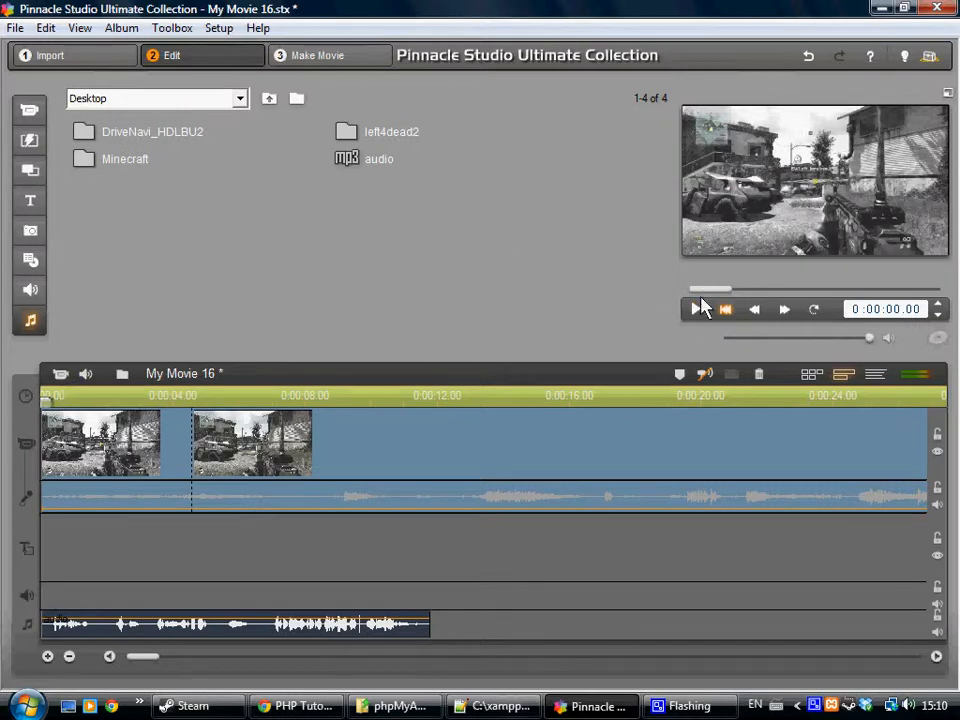
left_click(696, 309)
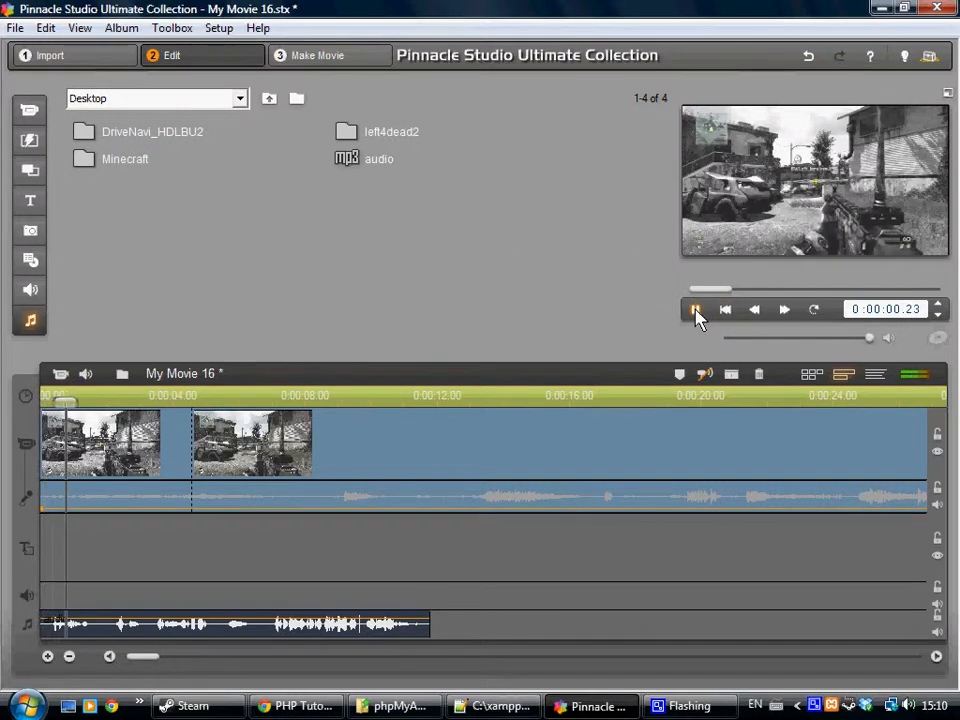
left_click(695, 309)
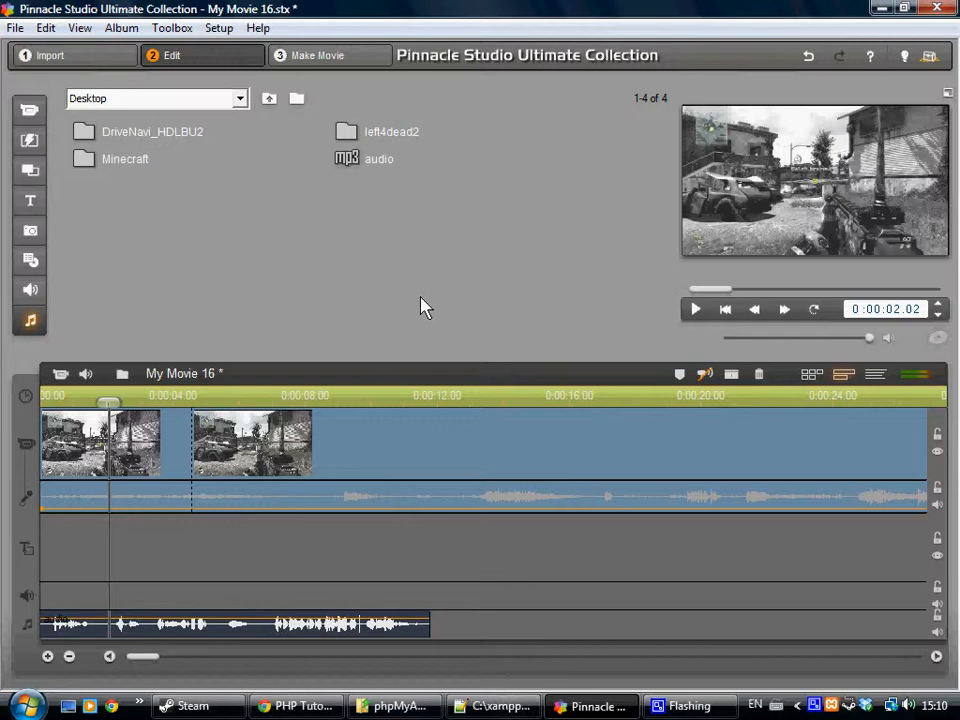
mouse_move(510, 315)
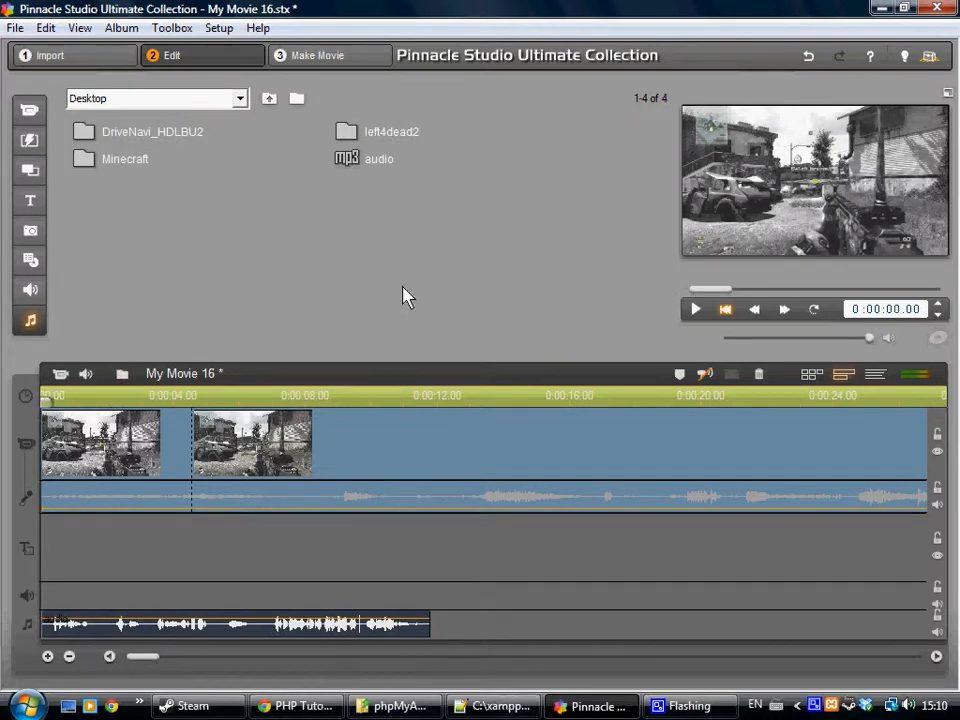
mouse_move(428, 301)
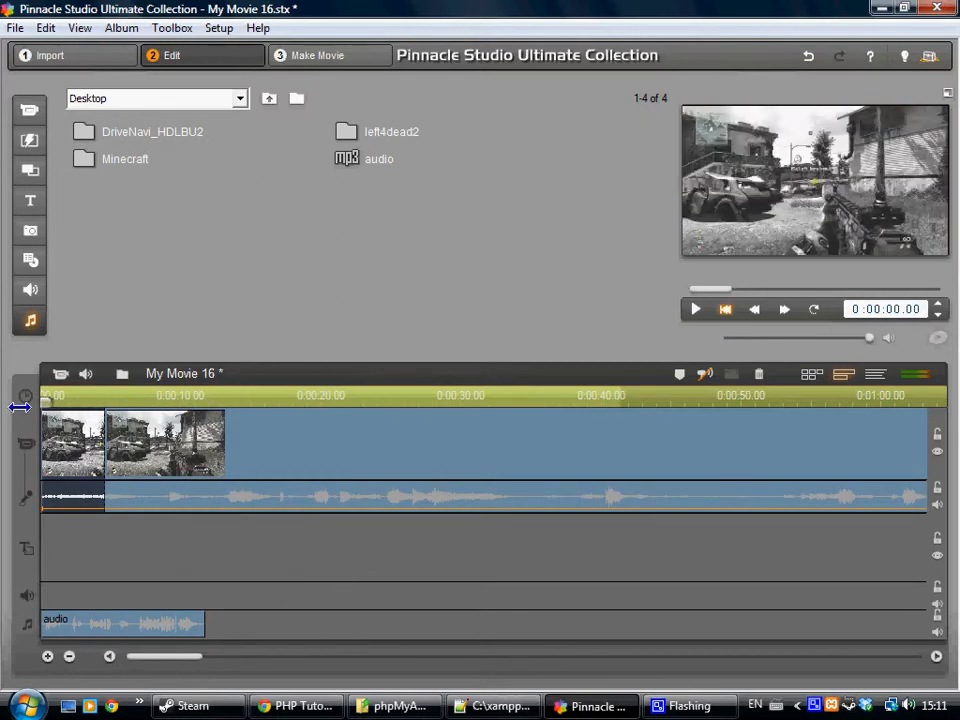
mouse_move(585, 313)
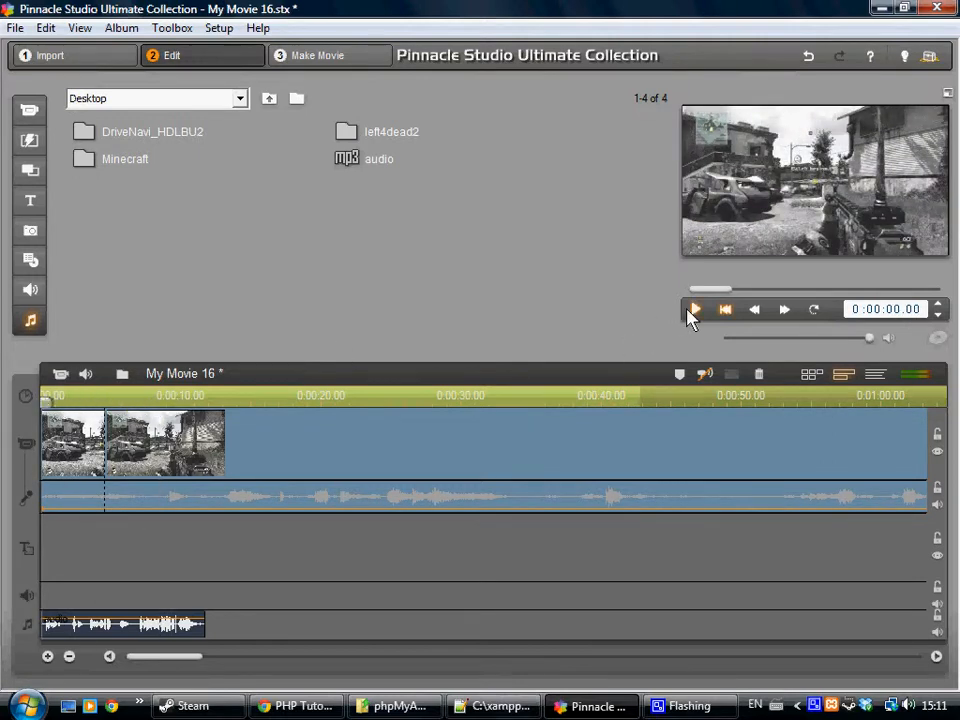
left_click(695, 309)
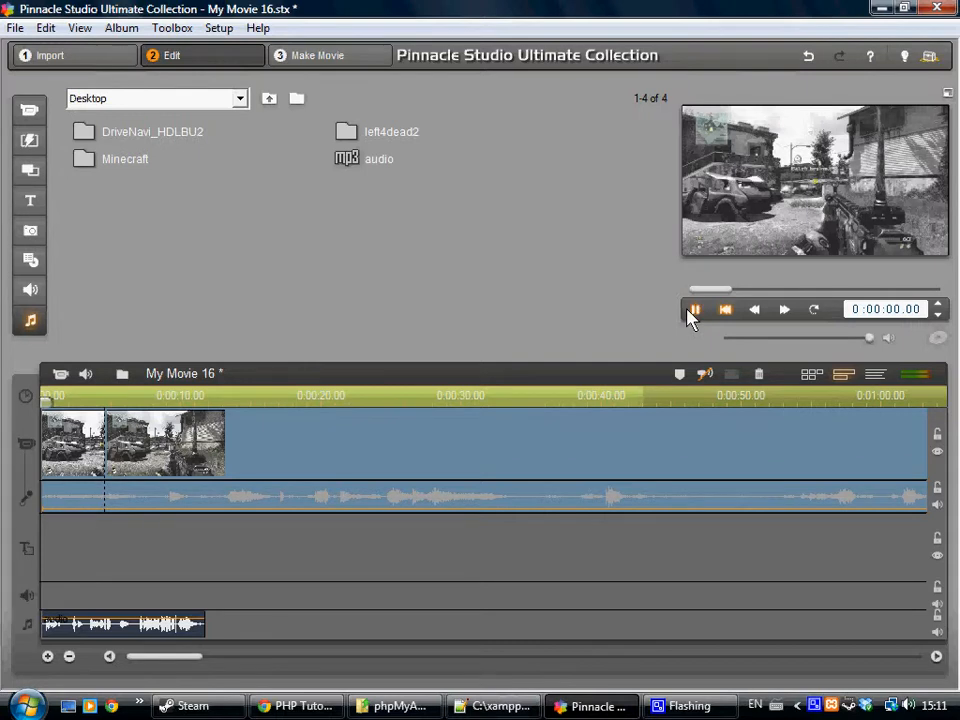
left_click(694, 309)
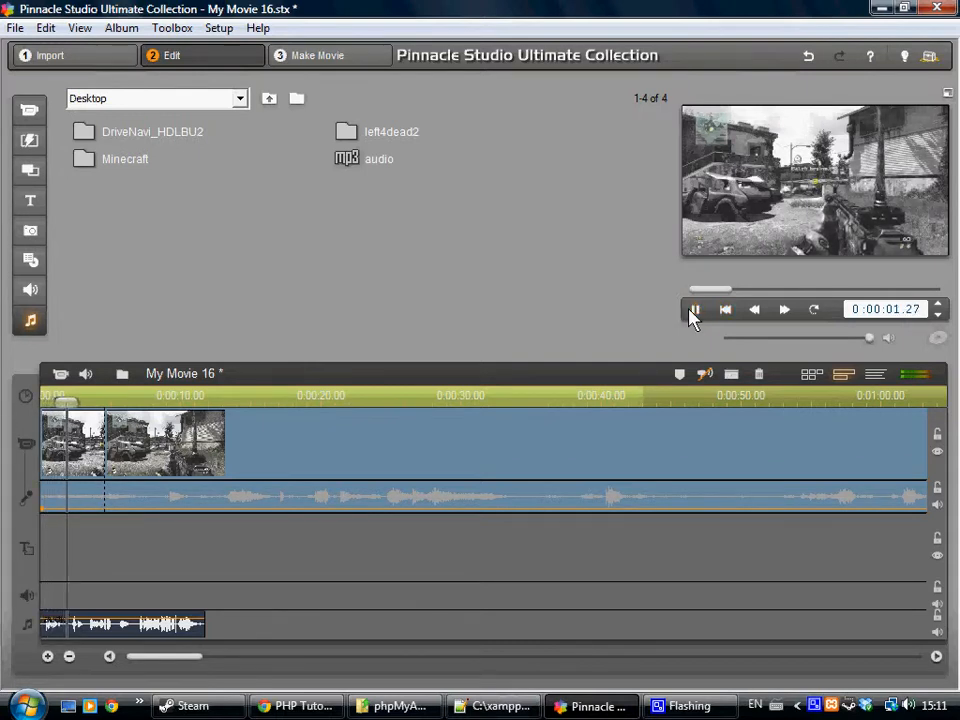